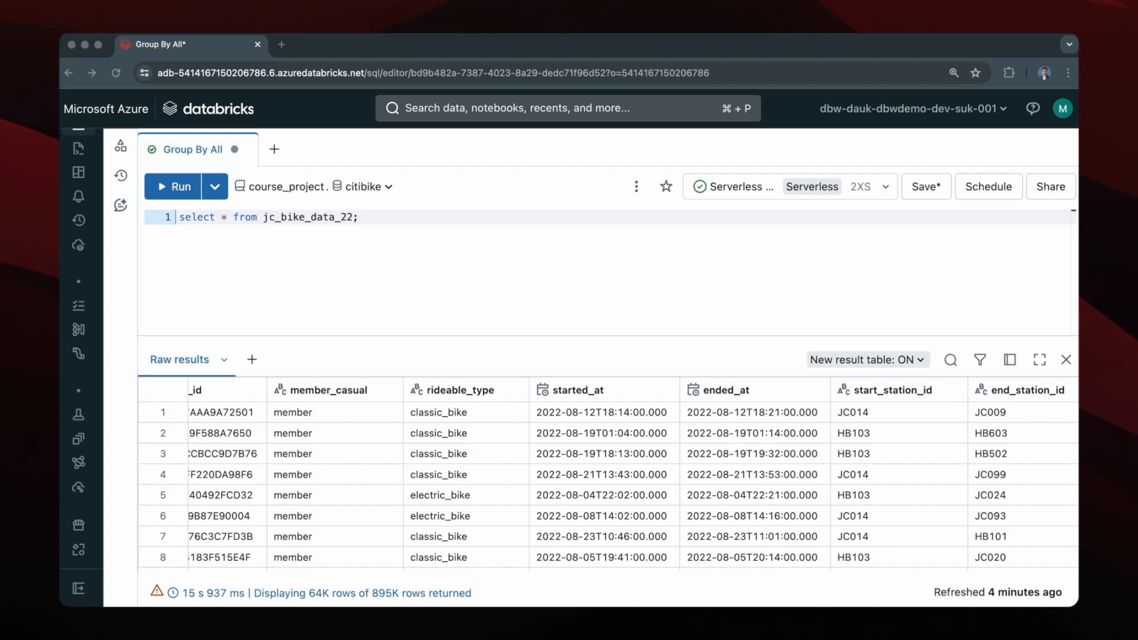
{"action": "mouse_move", "coordinate": [281, 242]}
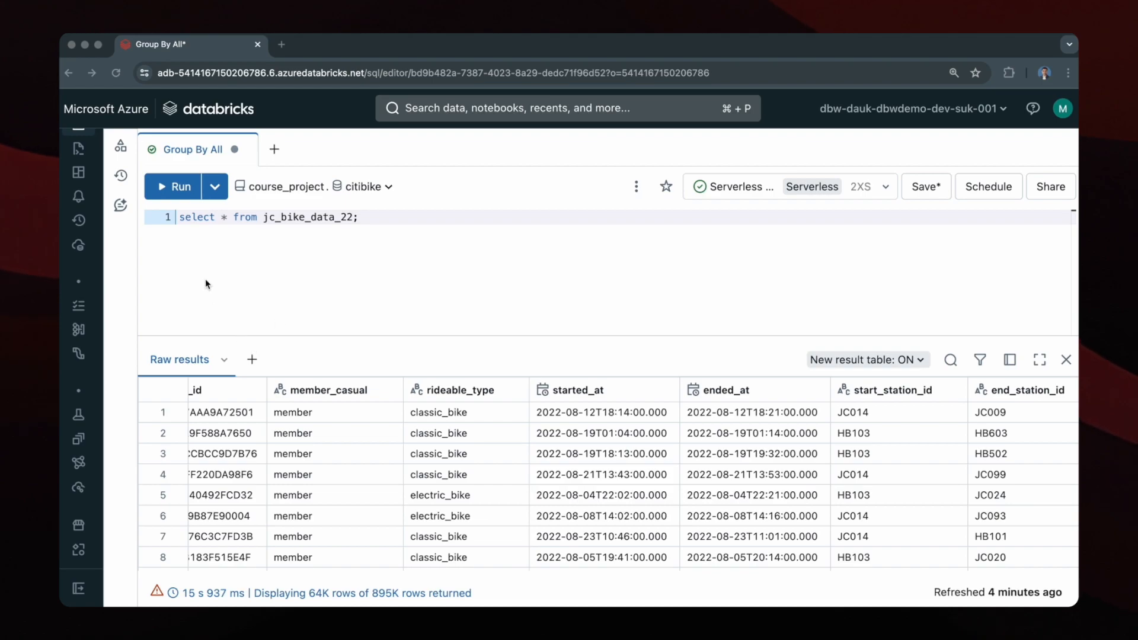
{"action": "mouse_move", "coordinate": [226, 234]}
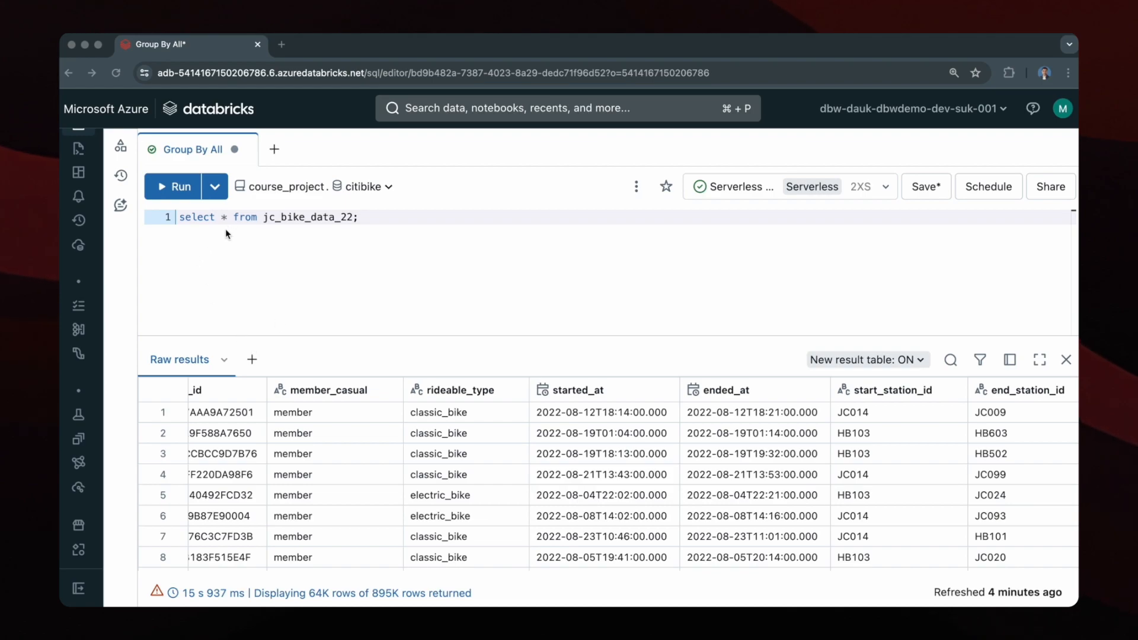
{"action": "mouse_move", "coordinate": [191, 426]}
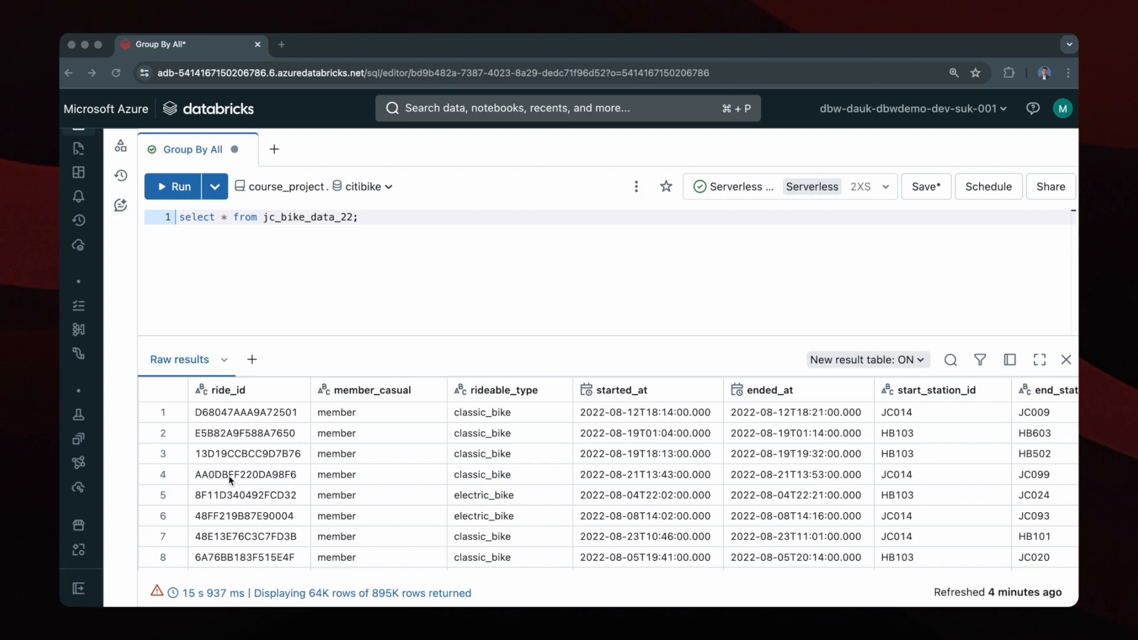
{"action": "mouse_move", "coordinate": [368, 463]}
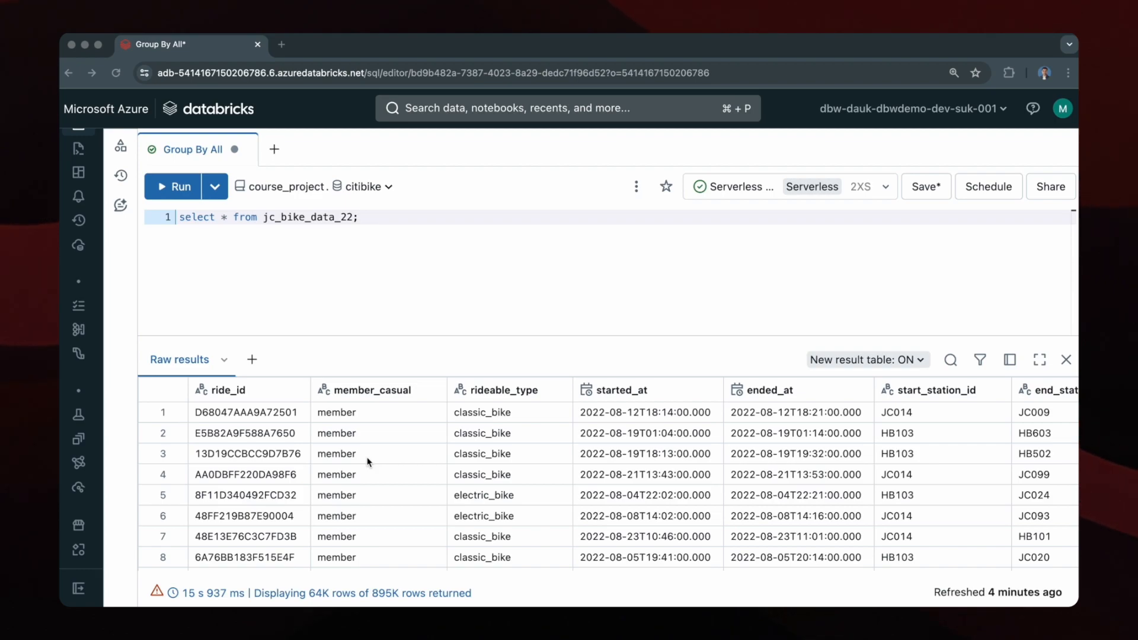
Step: Scroll across the result grid to review the station ID and latitude/longitude columns
{"action": "scroll", "scroll_direction": "right", "scroll_amount": 3}
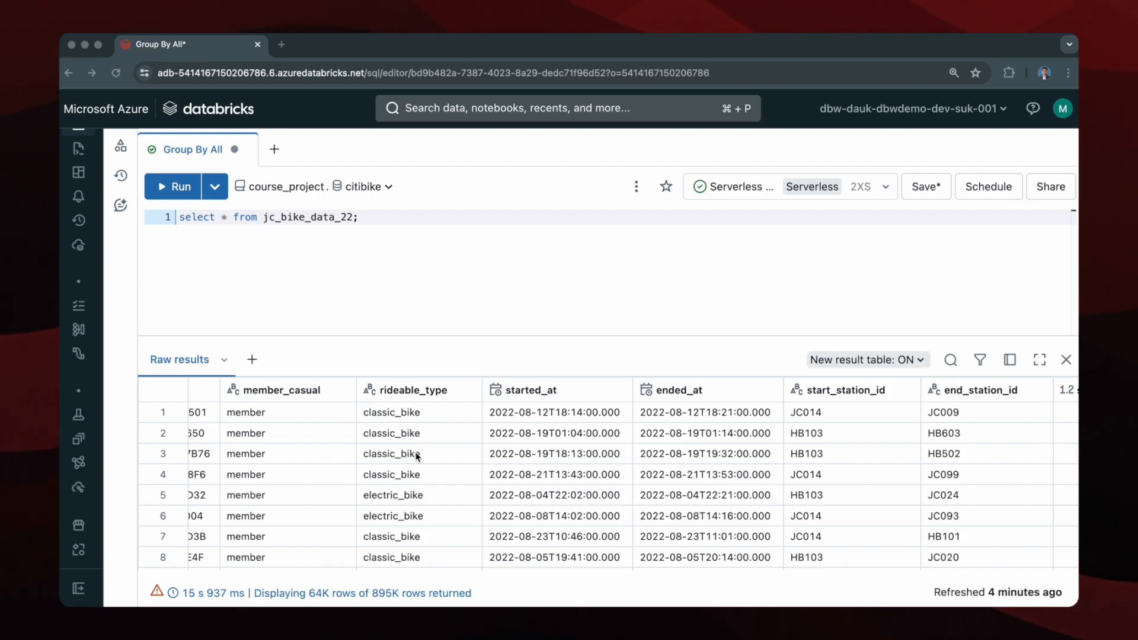
{"action": "scroll", "scroll_direction": "right", "scroll_amount": 3}
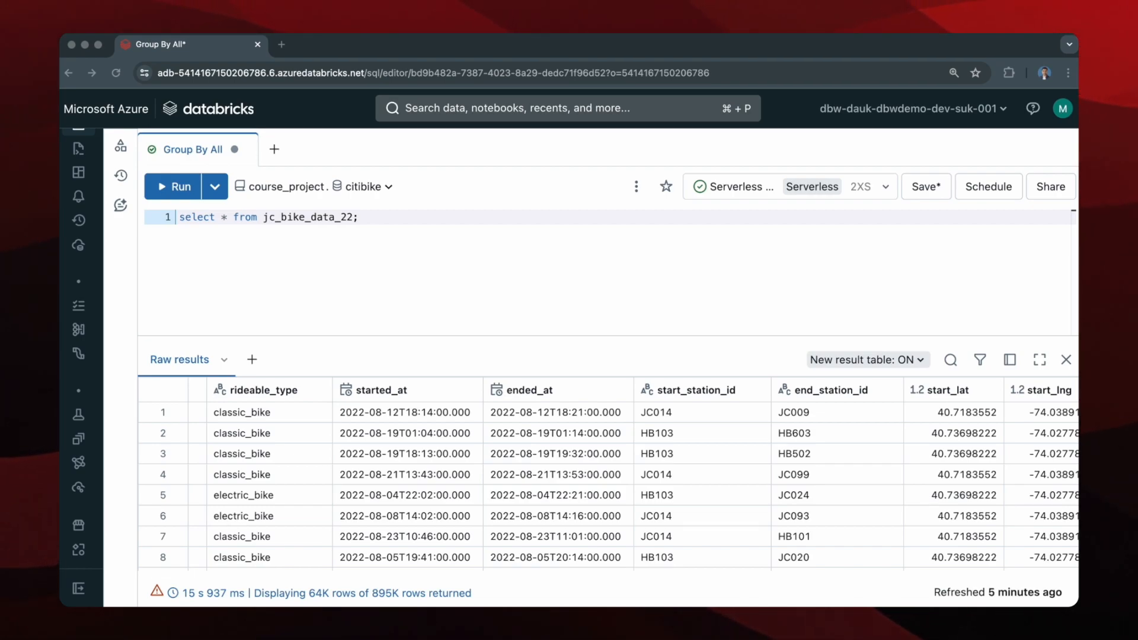
{"action": "mouse_move", "coordinate": [810, 413]}
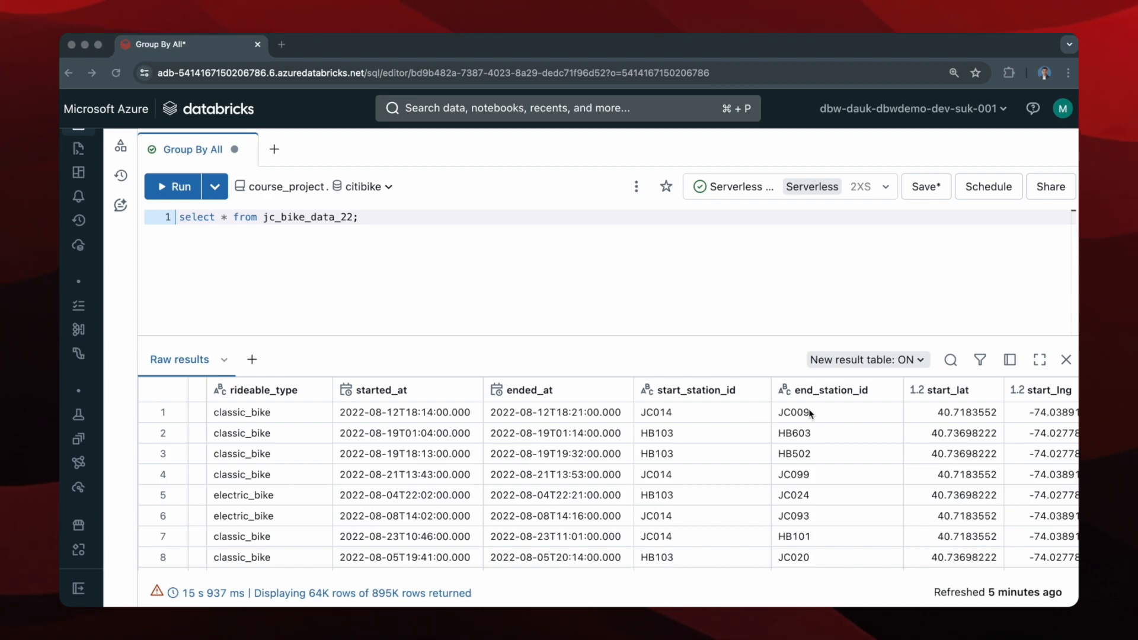
{"action": "scroll", "scroll_direction": "right", "scroll_amount": 3}
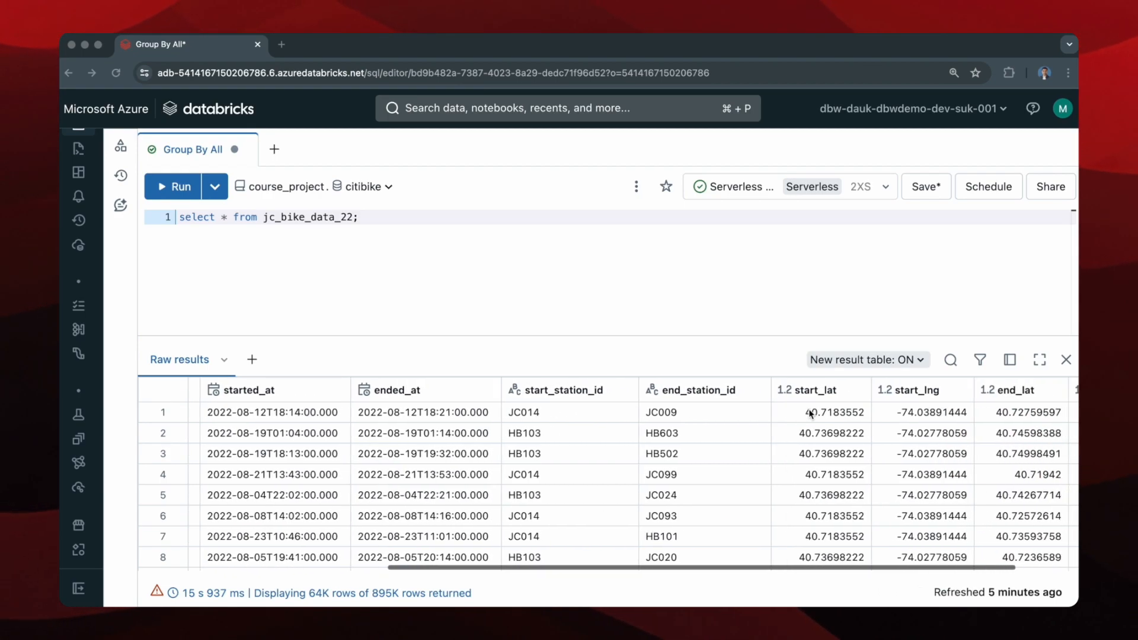
{"action": "scroll", "scroll_direction": "right", "scroll_amount": 3}
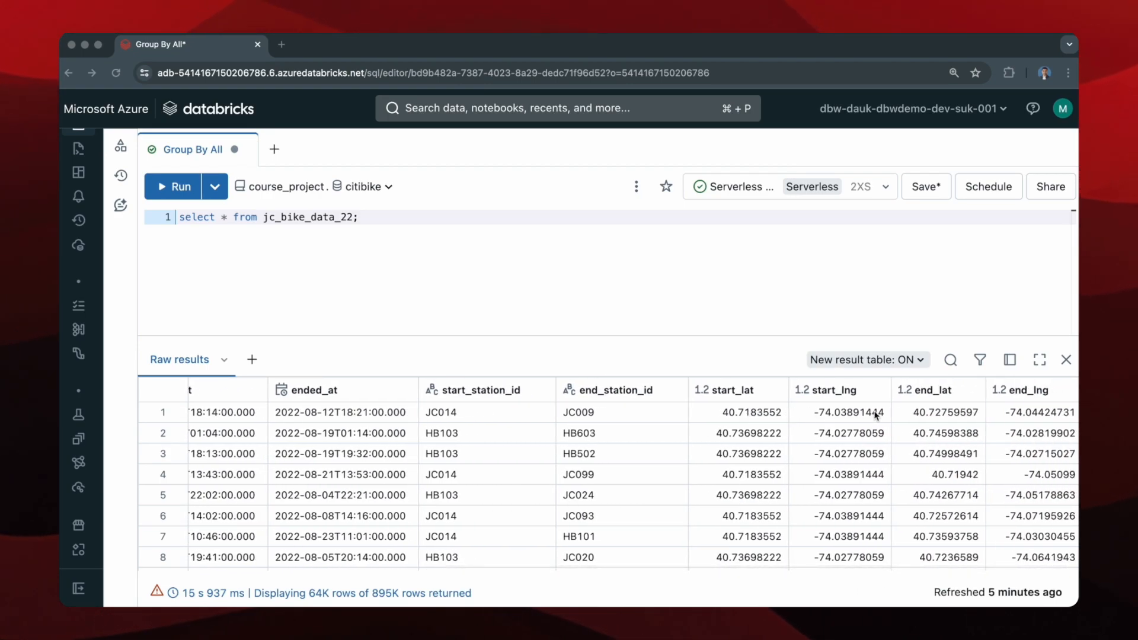
{"action": "mouse_move", "coordinate": [920, 416]}
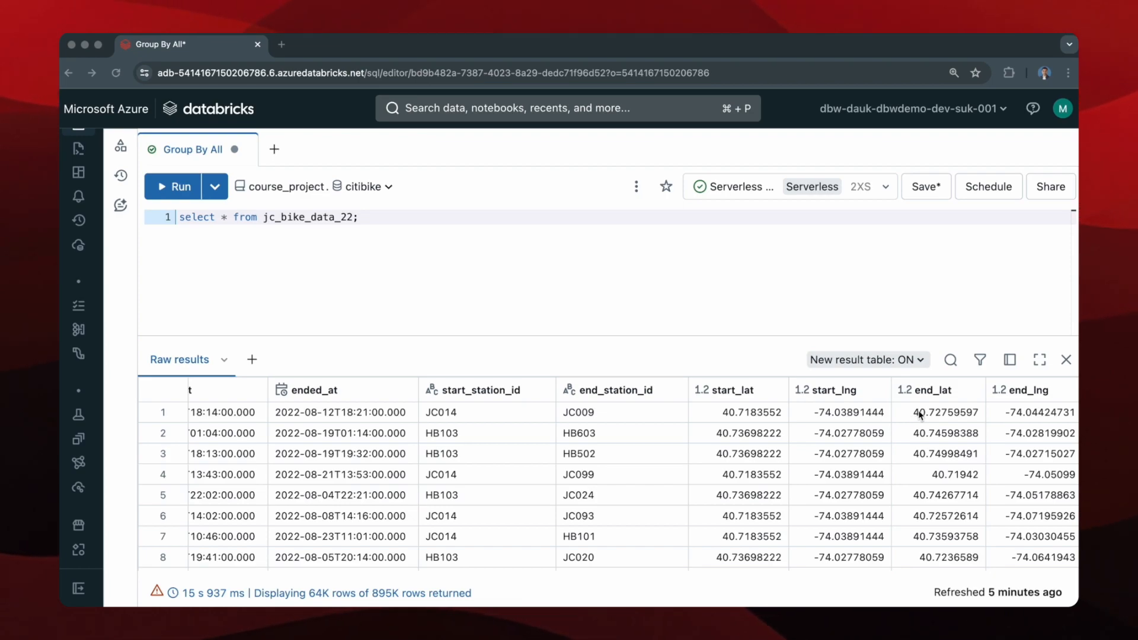
{"action": "mouse_move", "coordinate": [597, 418]}
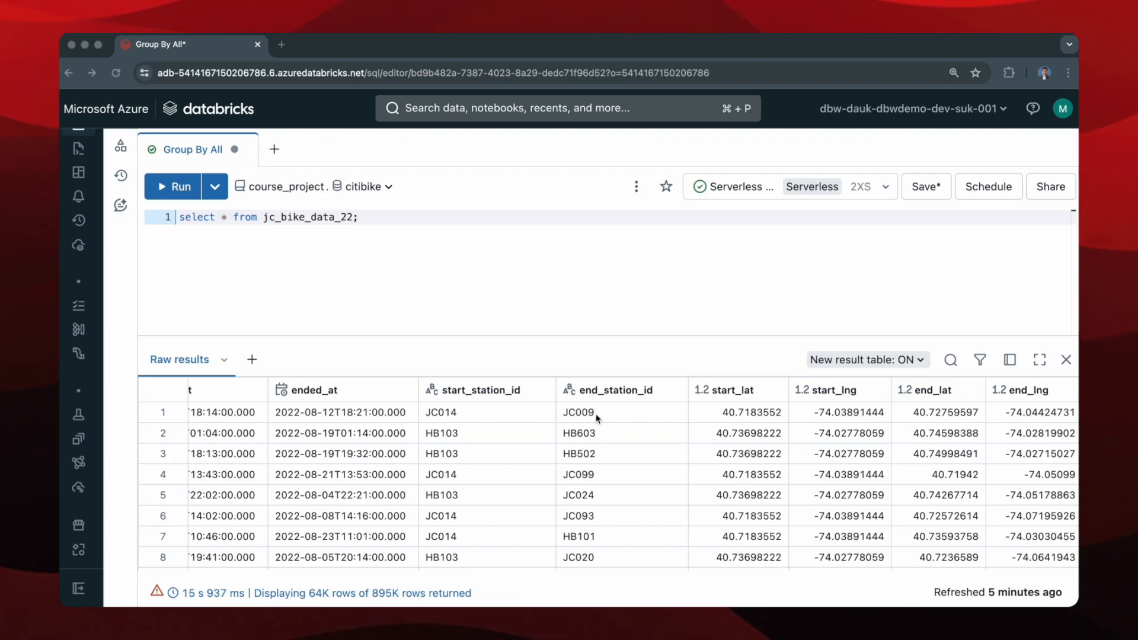
{"action": "mouse_move", "coordinate": [614, 418]}
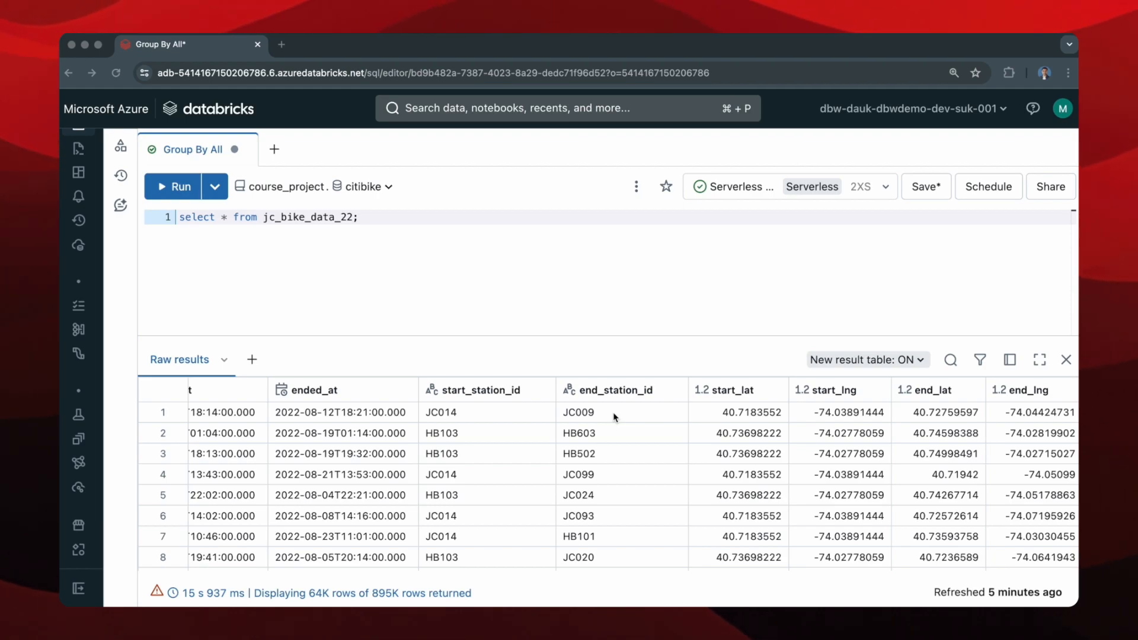
{"action": "scroll", "scroll_direction": "left", "scroll_amount": 3}
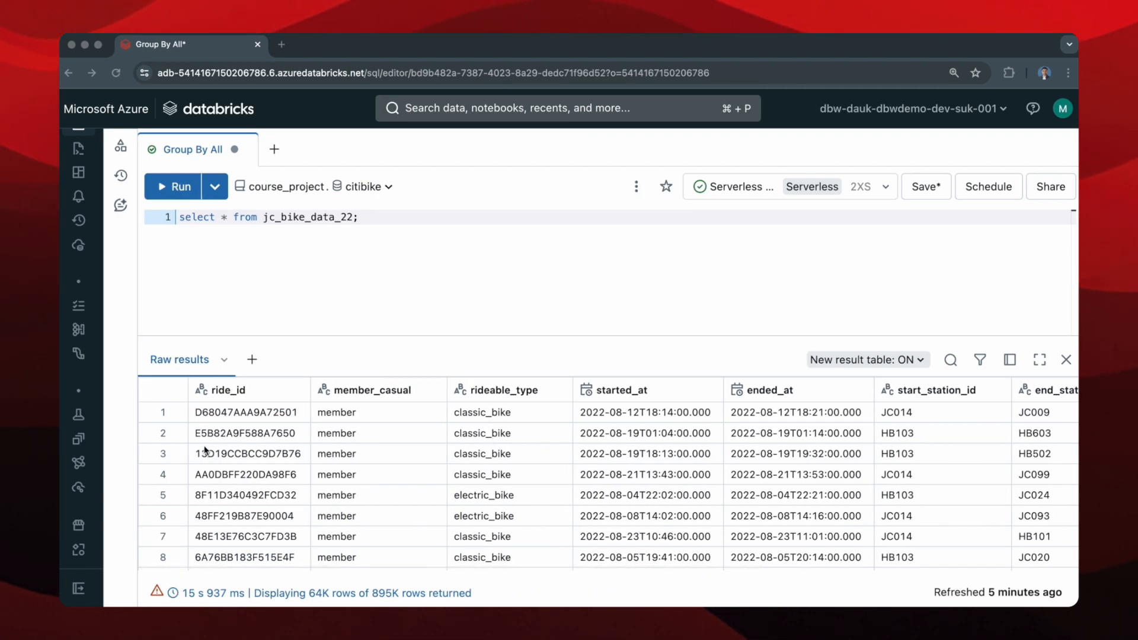
{"action": "mouse_move", "coordinate": [314, 479]}
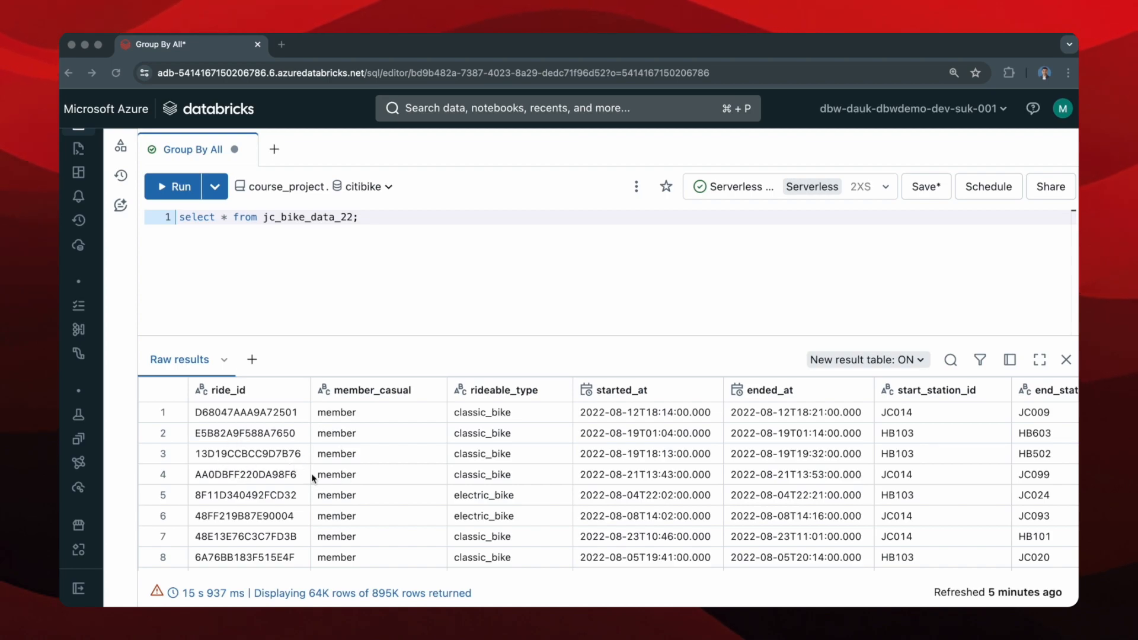
{"action": "mouse_move", "coordinate": [498, 465]}
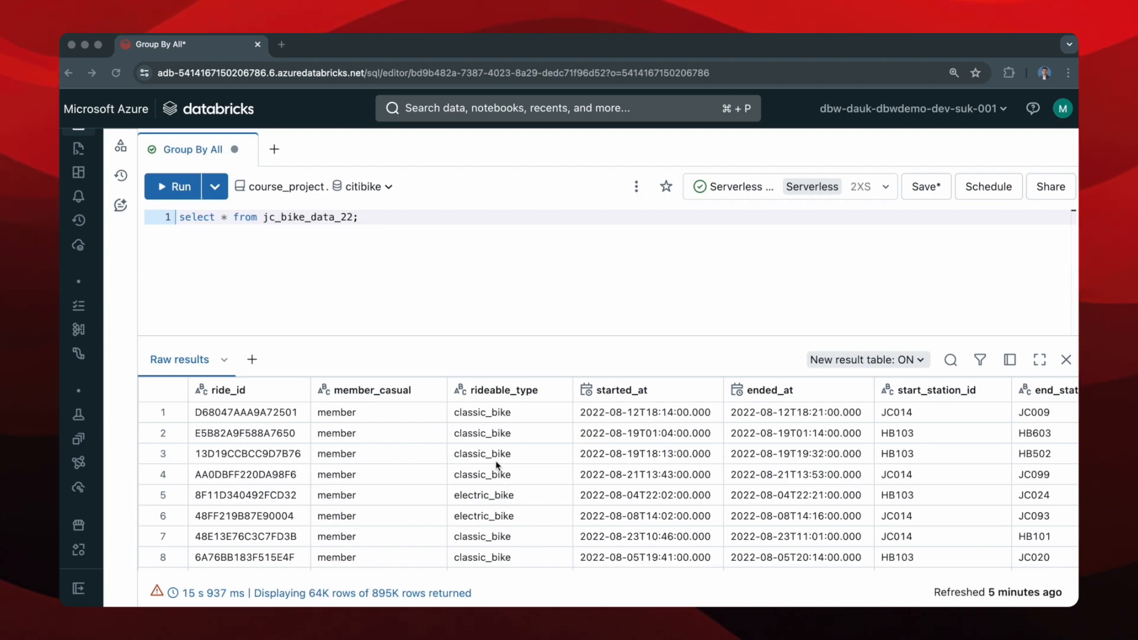
{"action": "mouse_move", "coordinate": [358, 467]}
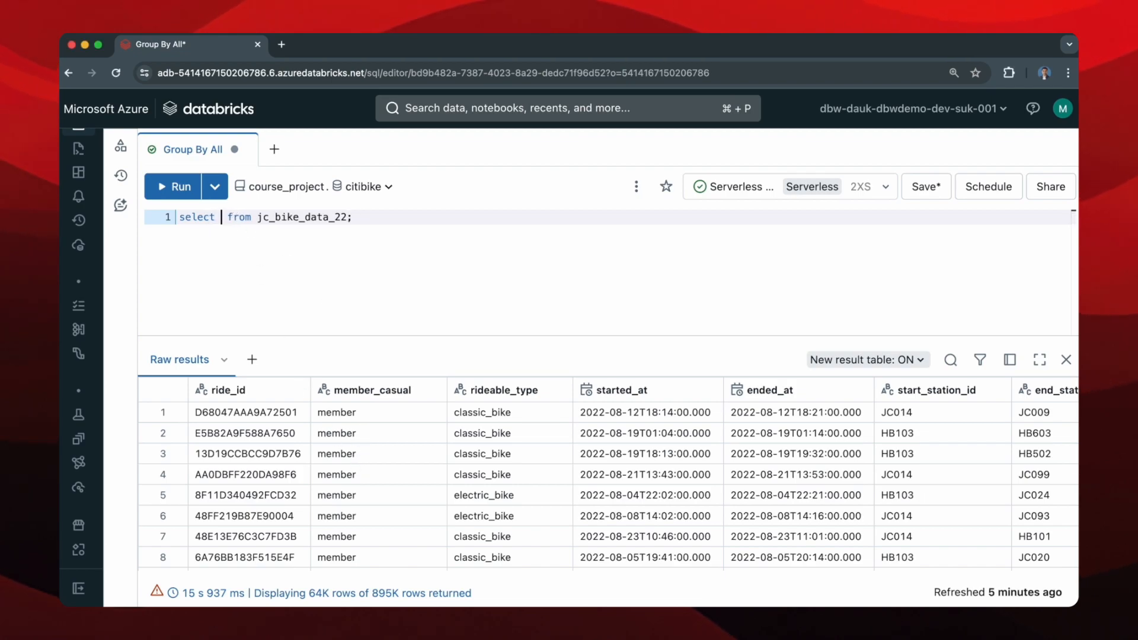
Step: Select rideable_type, member_casual and count(ride_id) as total_rides, and begin a group by clause
{"action": "key", "text": "Enter"}
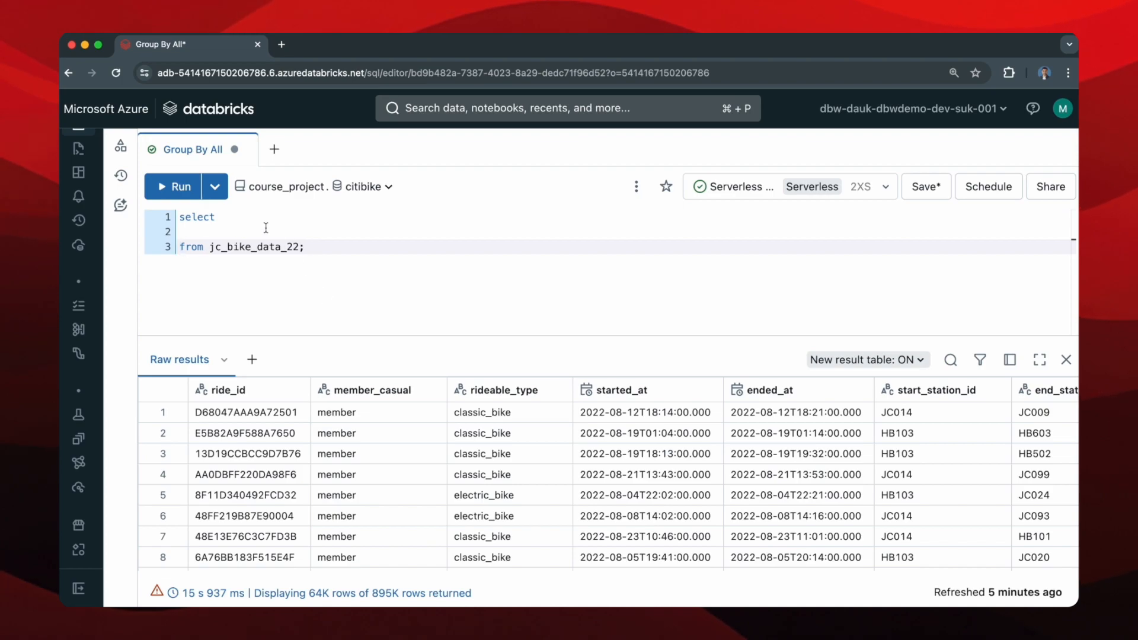
{"action": "type", "text": "rideable_type,"}
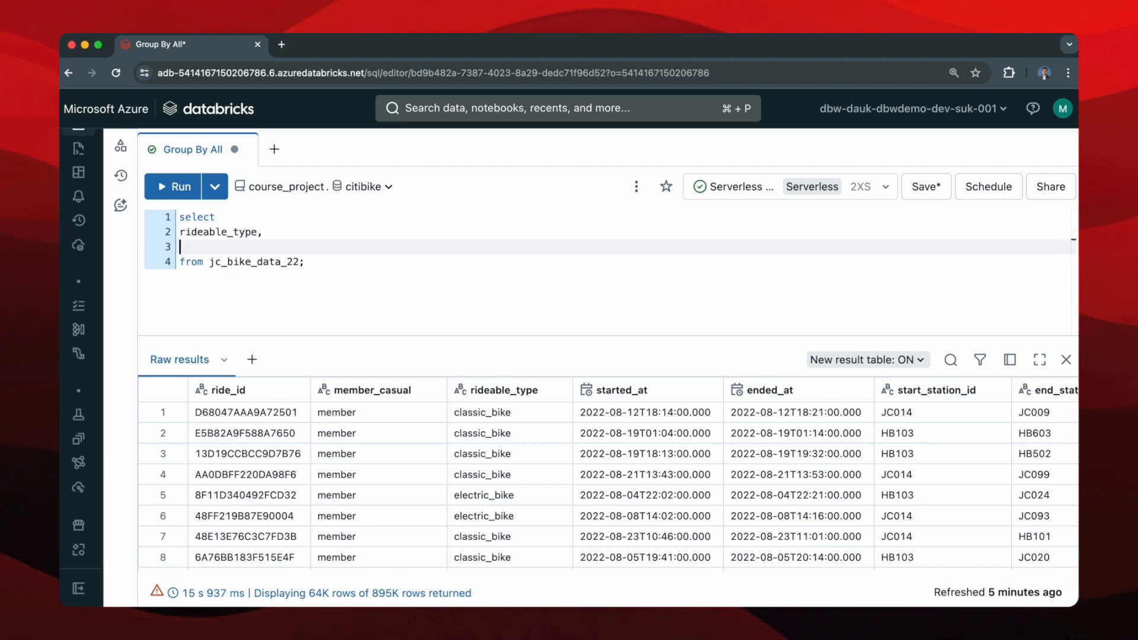
{"action": "type", "text": "member_casual,"}
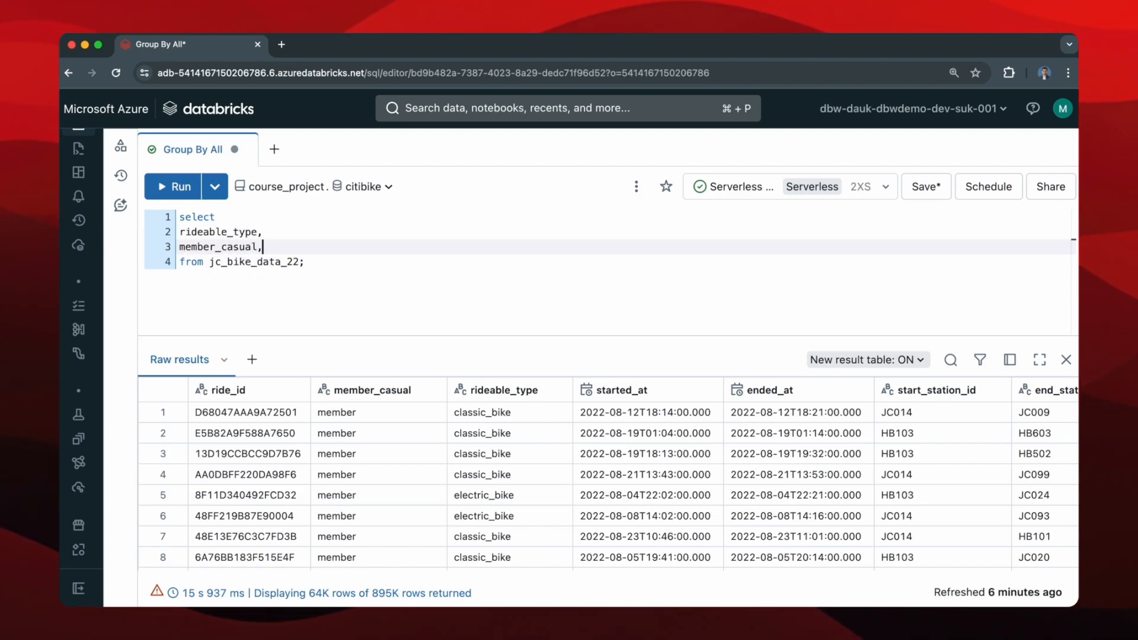
{"action": "type", "text": "count"}
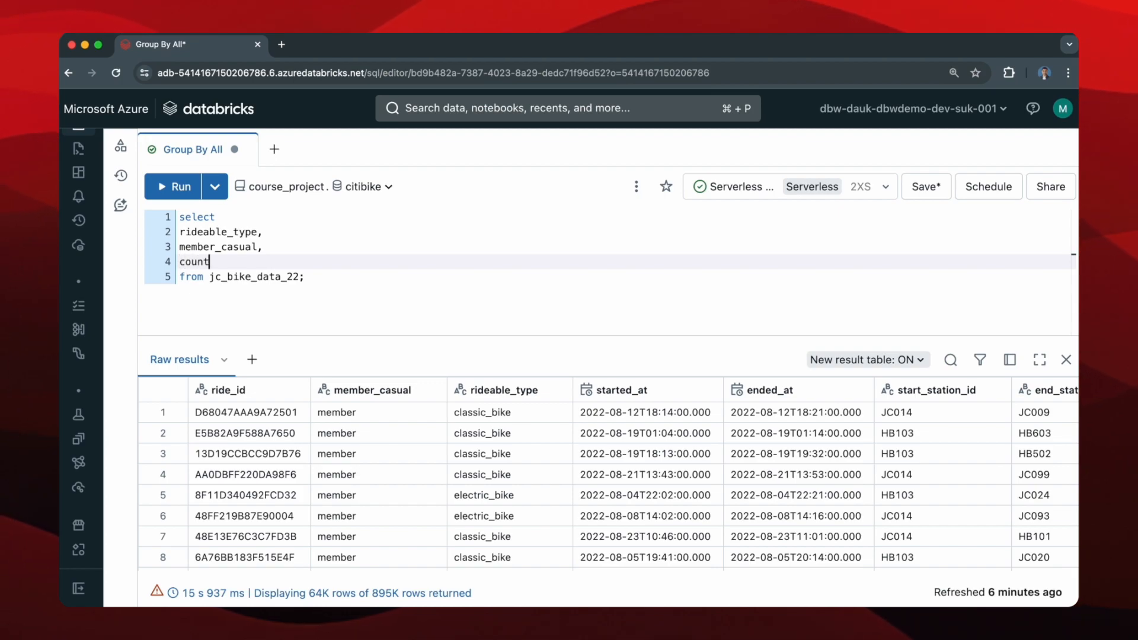
{"action": "type", "text": "(ride_id)"}
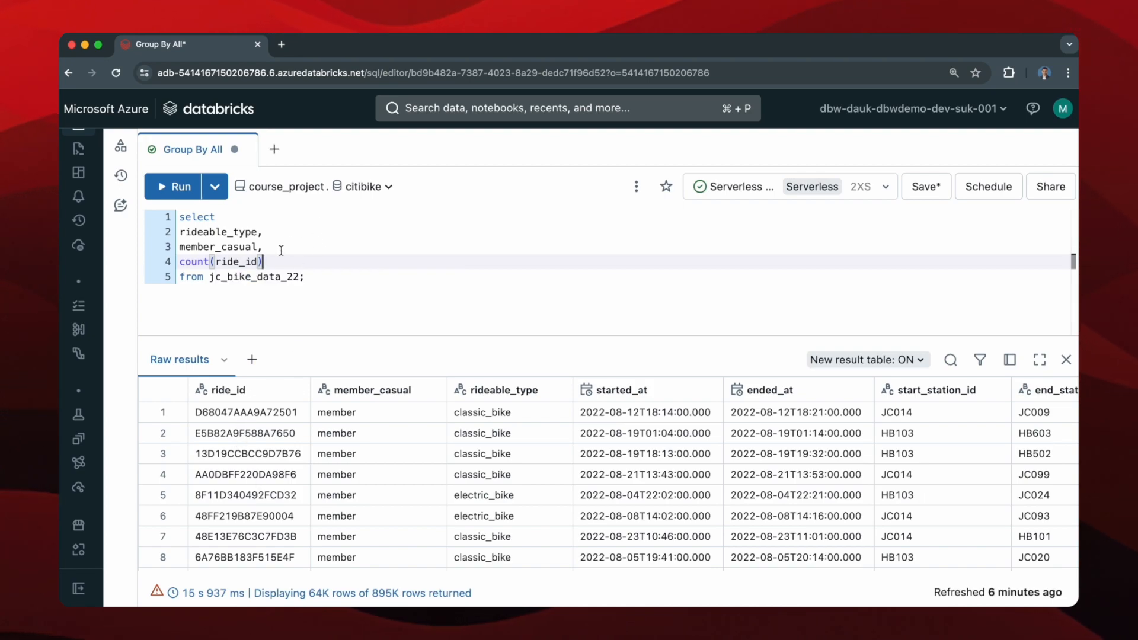
{"action": "type", "text": "as total"}
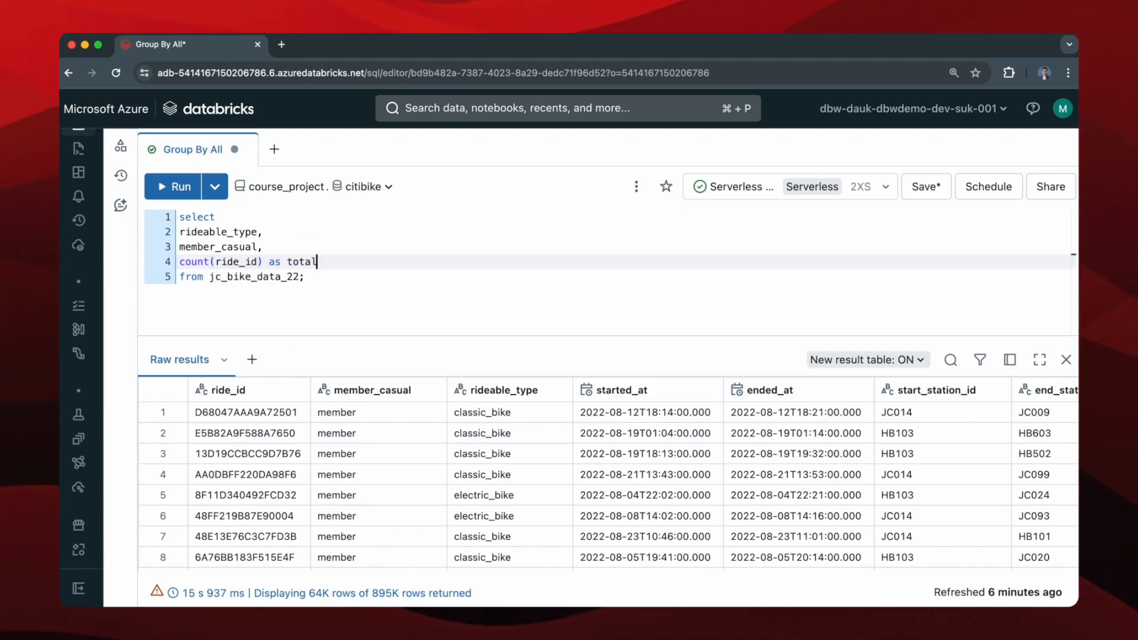
{"action": "type", "text": "_rides"}
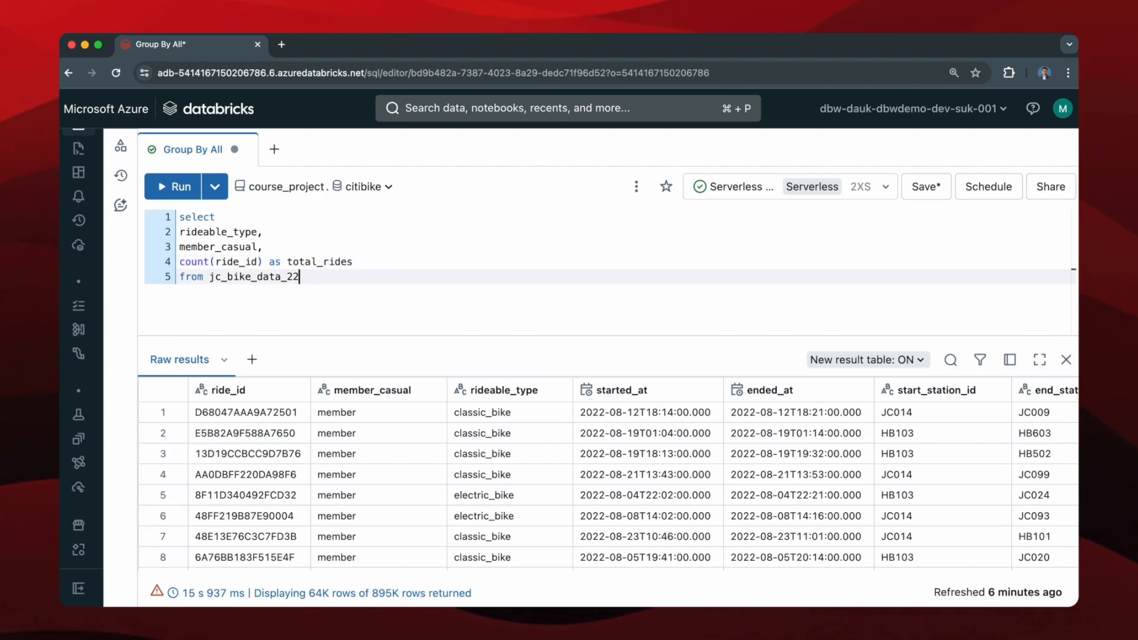
{"action": "type", "text": "group by"}
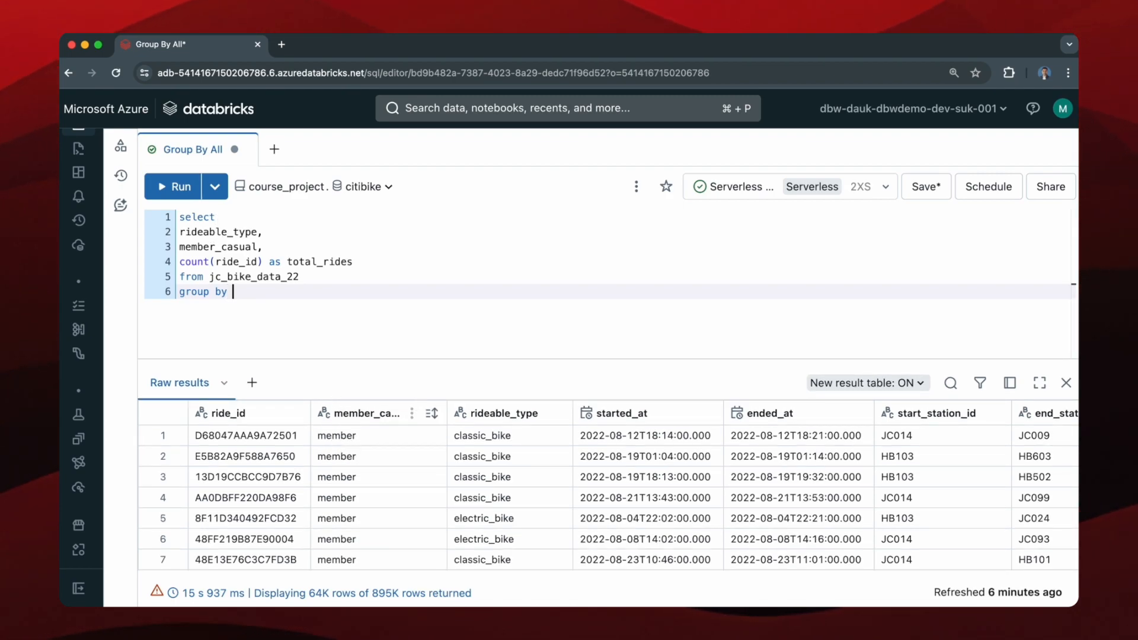
Step: Group by rideable_type, member_casual and run the query, returning 5 rows of total_rides
{"action": "type", "text": "rideable_typ"}
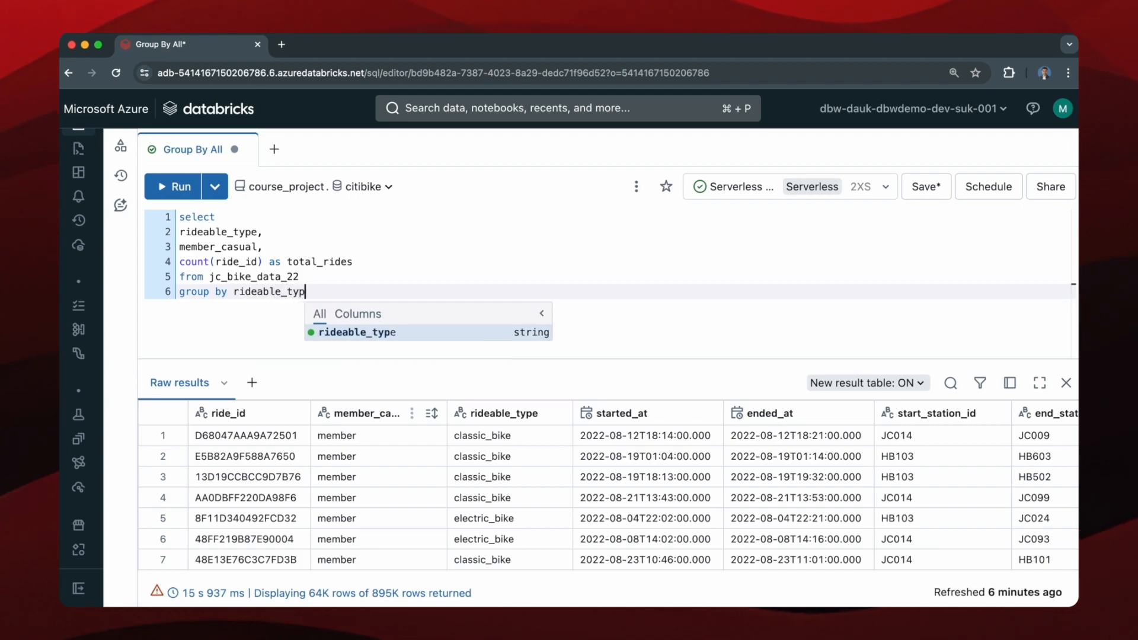
{"action": "type", "text": "e, member_cau"}
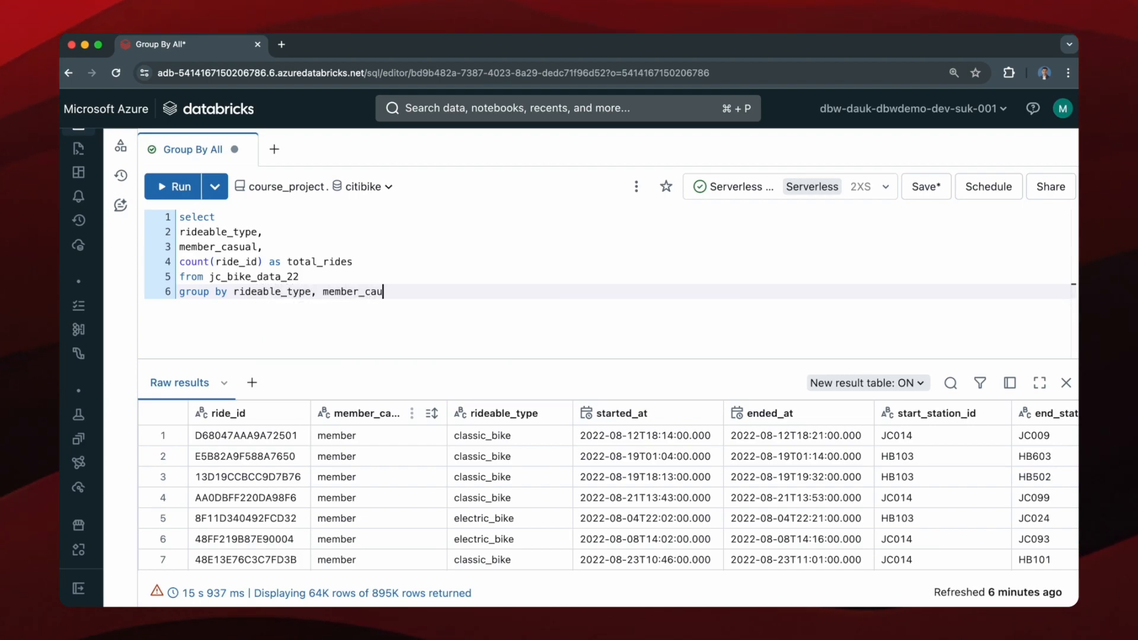
{"action": "type", "text": "sal;"}
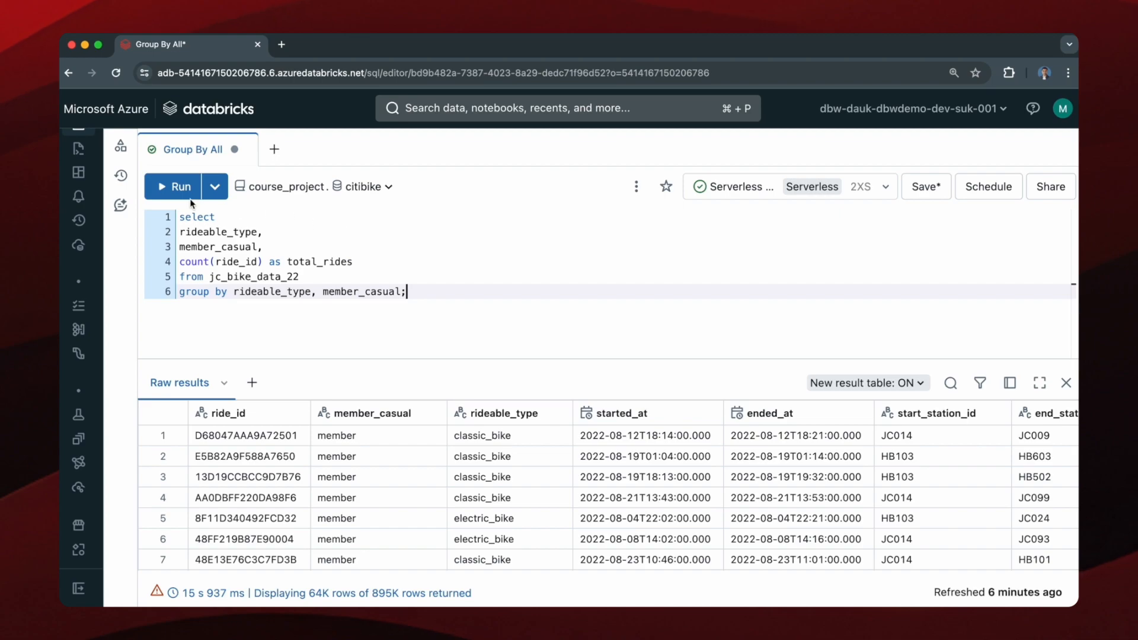
{"action": "left_click", "coordinate": [173, 186]}
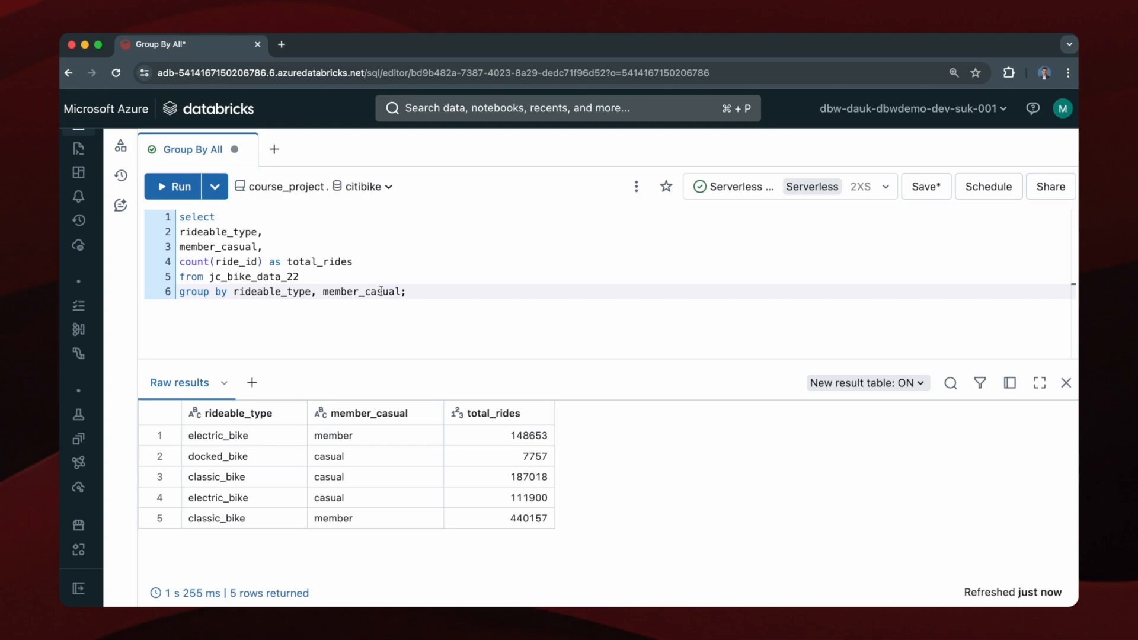
{"action": "left_click", "coordinate": [380, 292]}
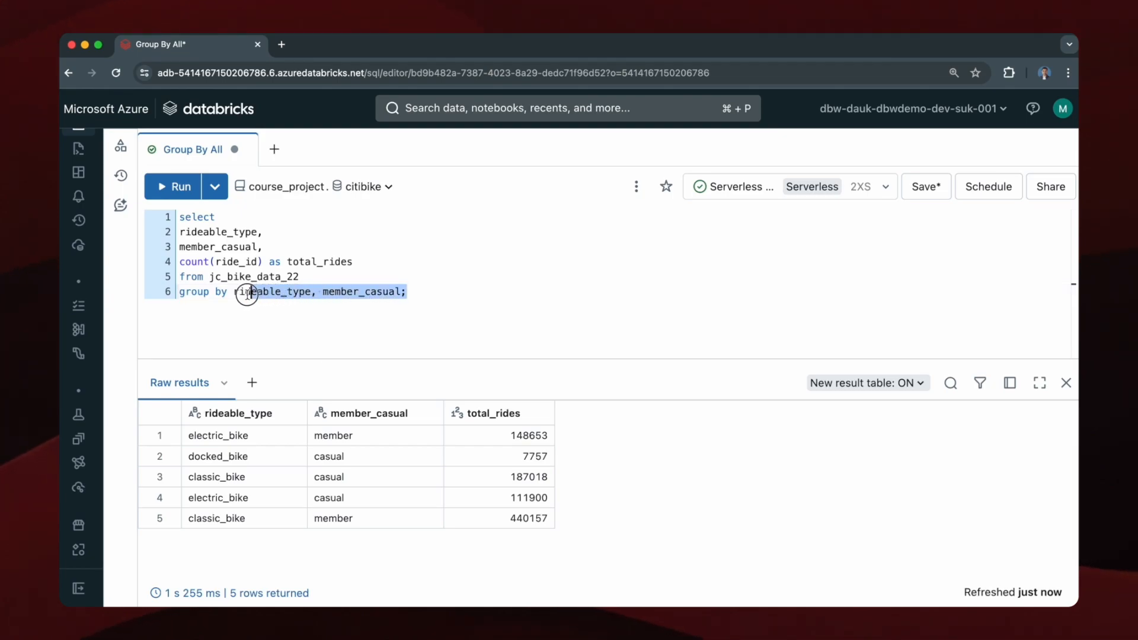
{"action": "type", "text": "all"}
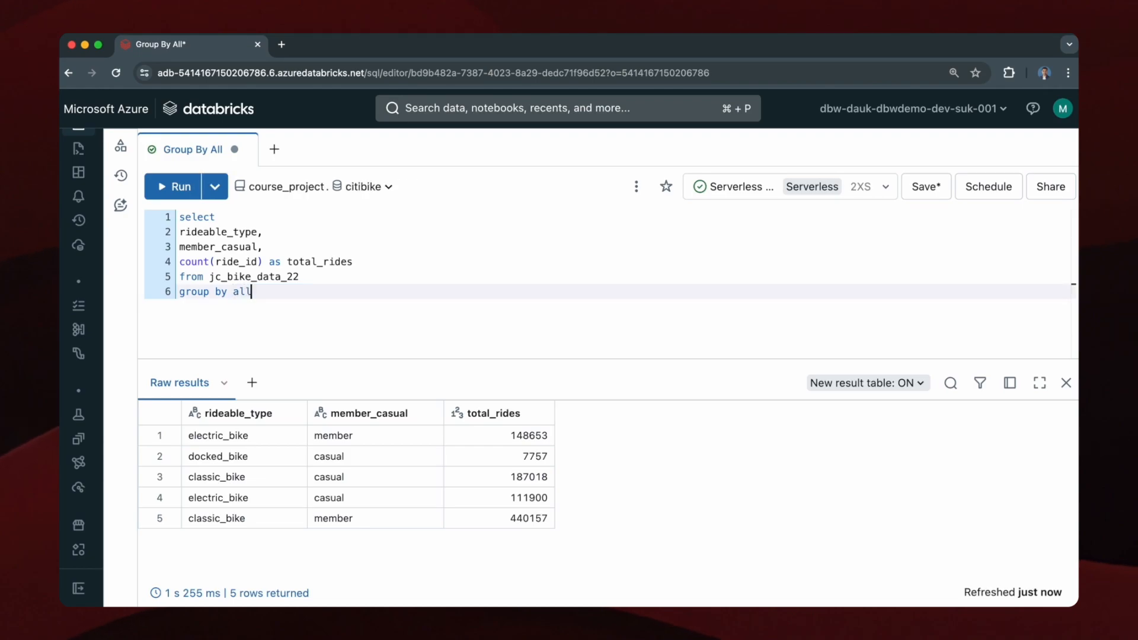
{"action": "left_click", "coordinate": [173, 186]}
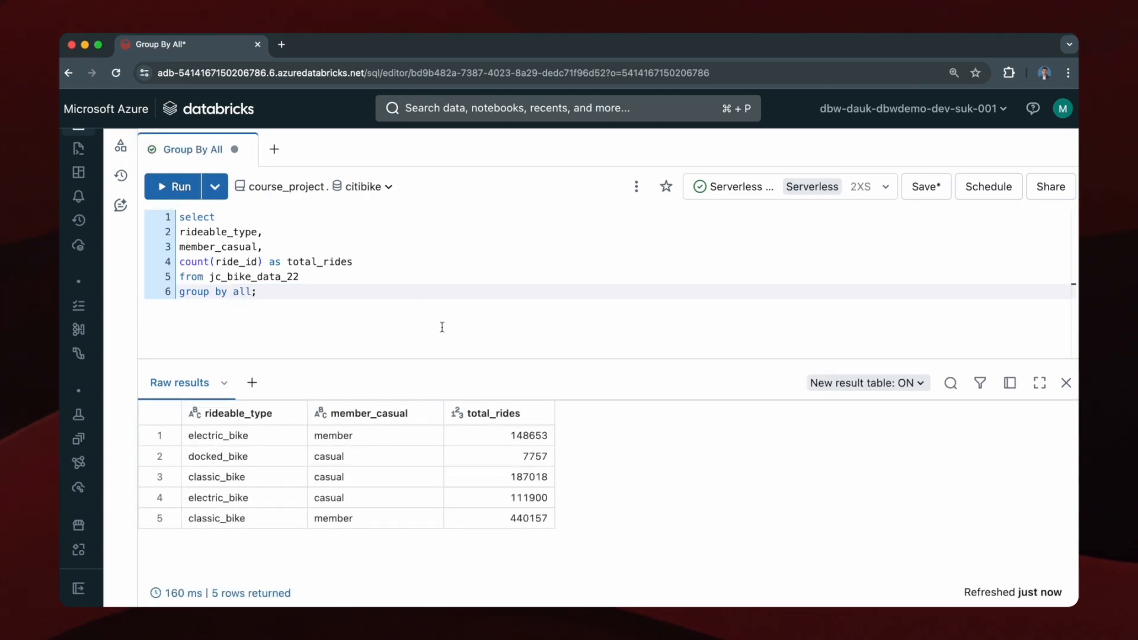
{"action": "mouse_move", "coordinate": [384, 558]}
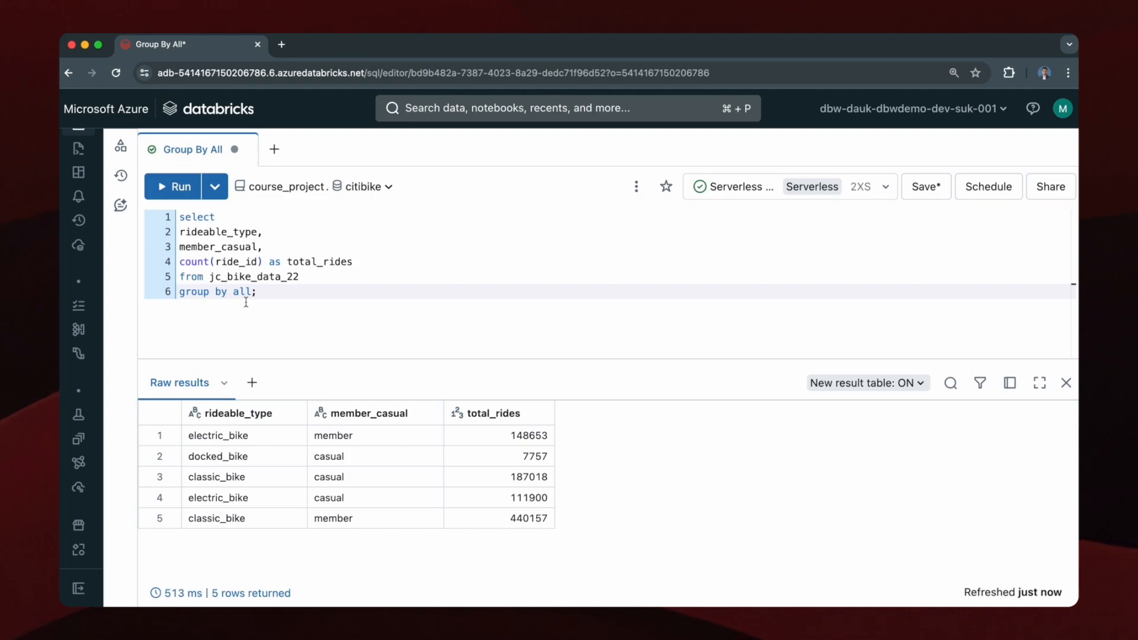
{"action": "mouse_move", "coordinate": [204, 233]}
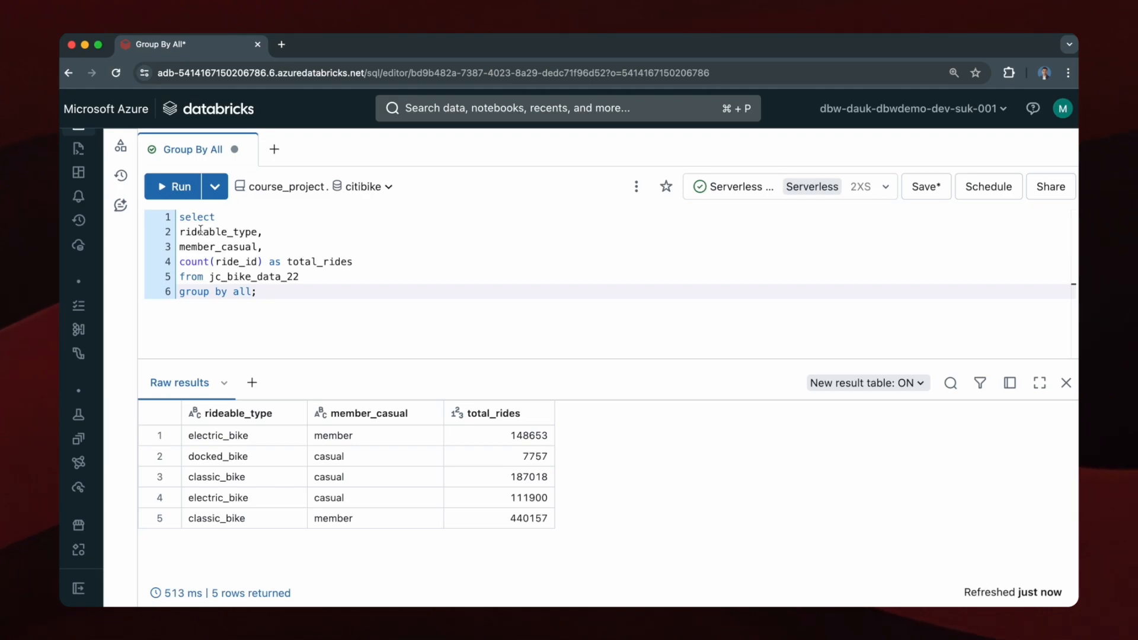
{"action": "mouse_move", "coordinate": [311, 328]}
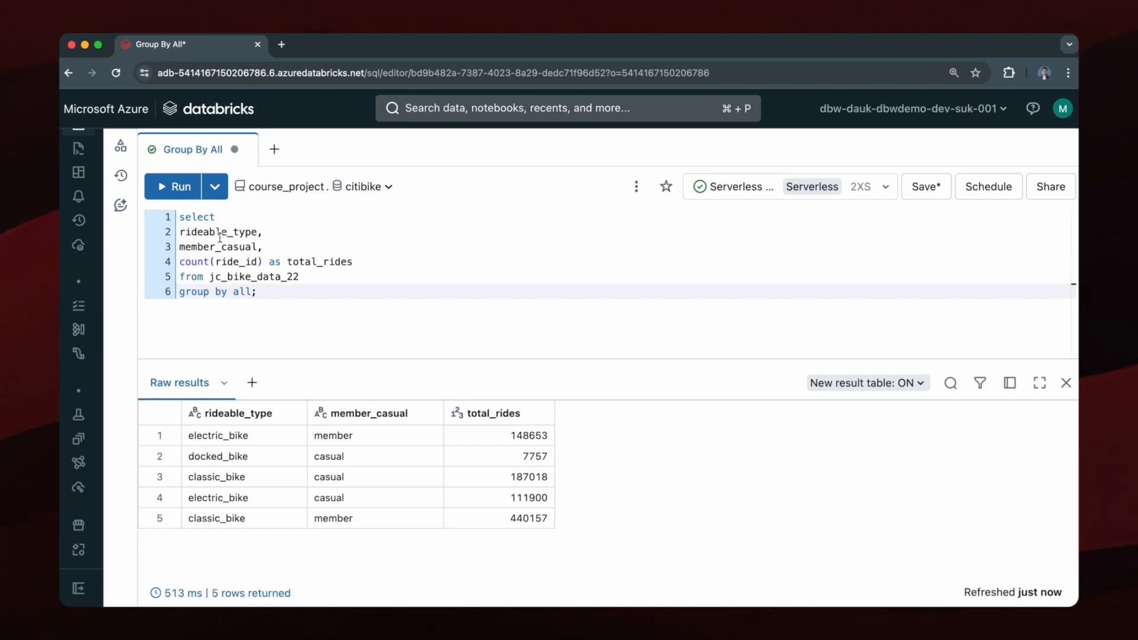
{"action": "mouse_move", "coordinate": [261, 344]}
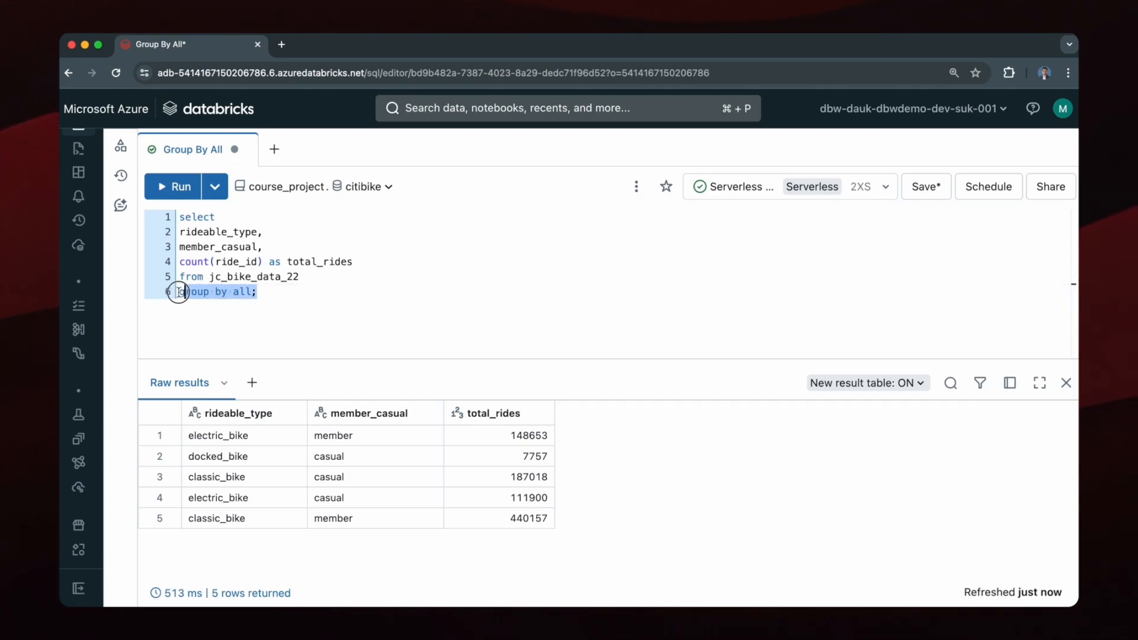
Step: Restore select * from jc_bike_data_22 and run it, previewing 895K raw ride rows
{"action": "key", "text": "Backspace"}
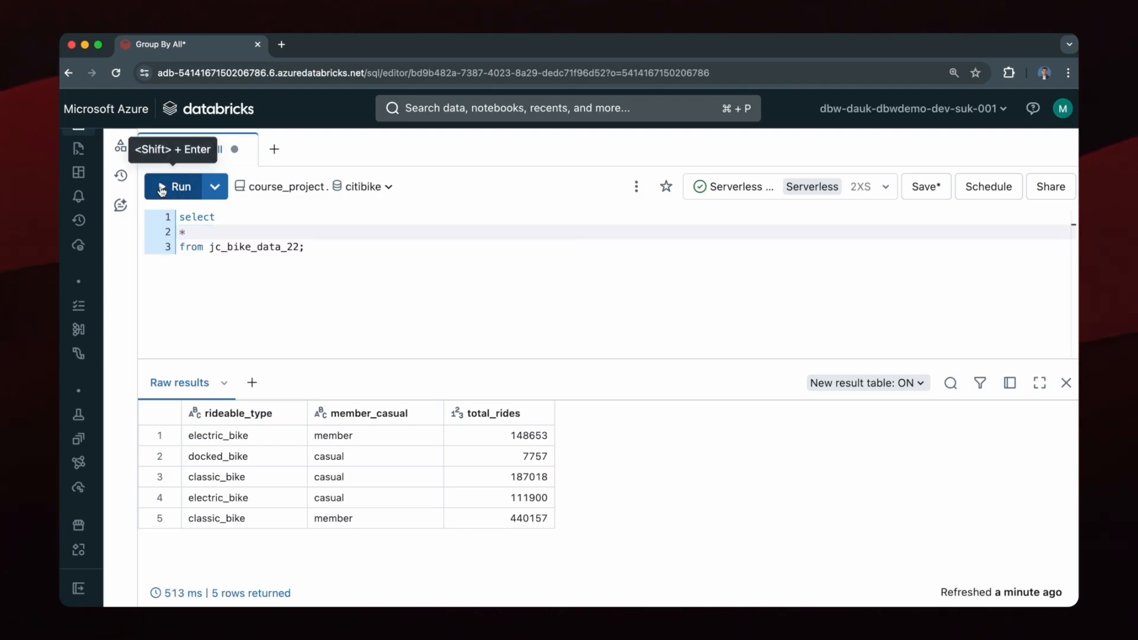
{"action": "left_click", "coordinate": [176, 186]}
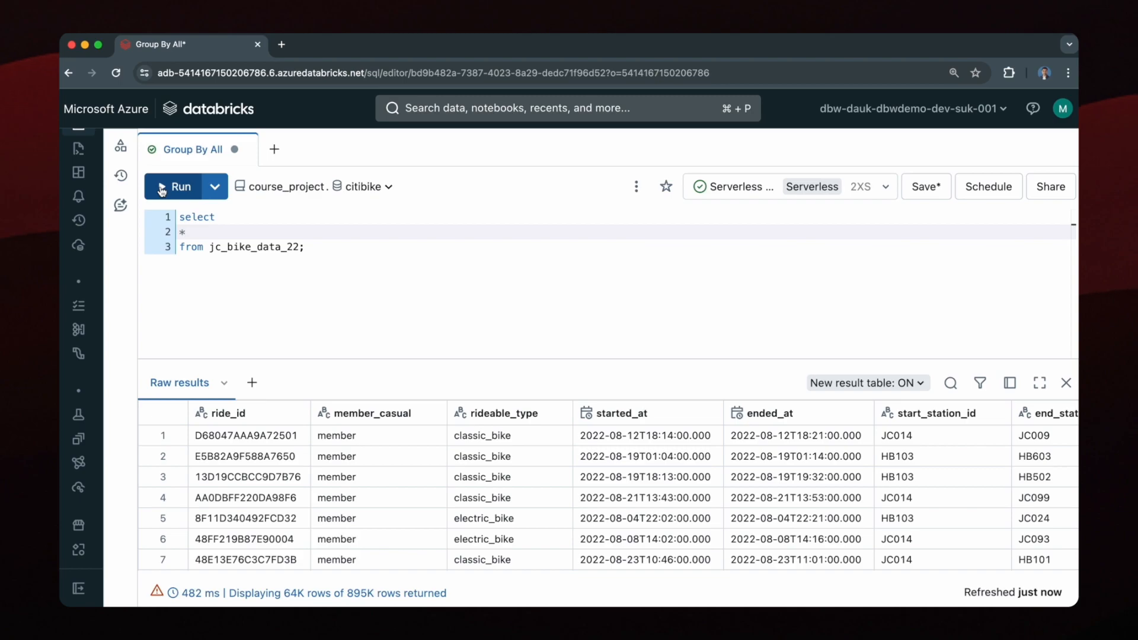
{"action": "mouse_move", "coordinate": [306, 446]}
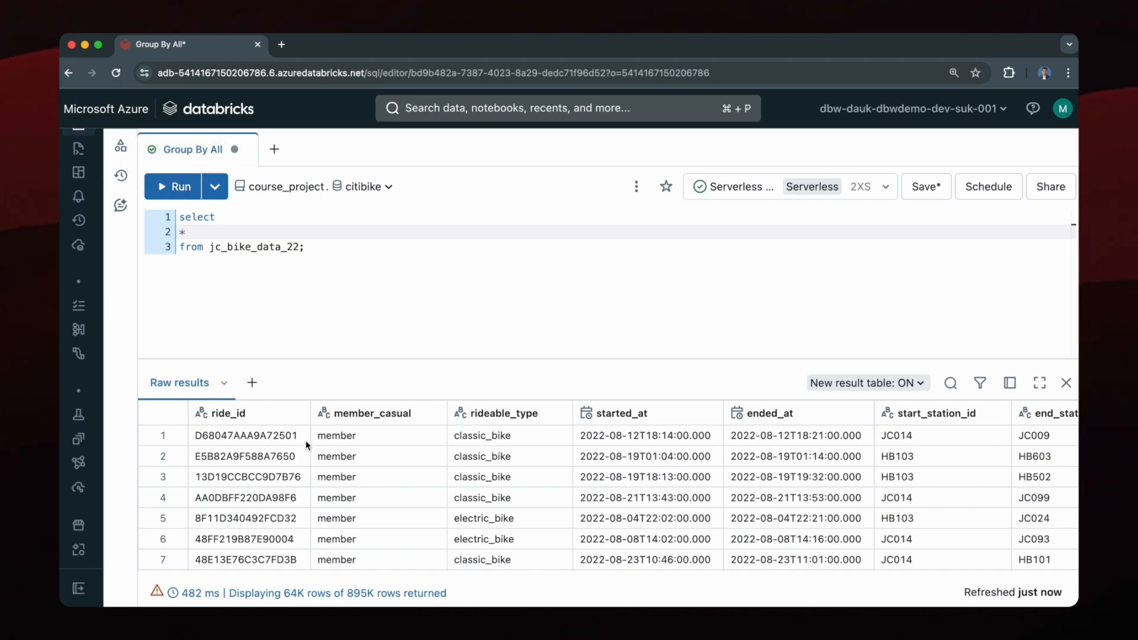
{"action": "mouse_move", "coordinate": [488, 451]}
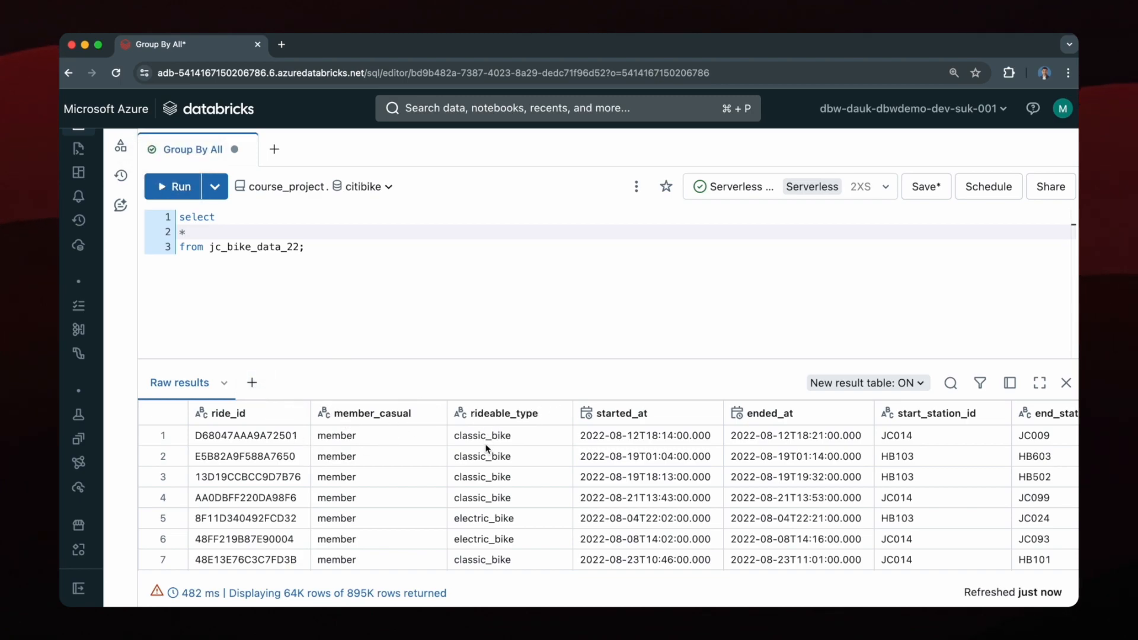
{"action": "mouse_move", "coordinate": [362, 480]}
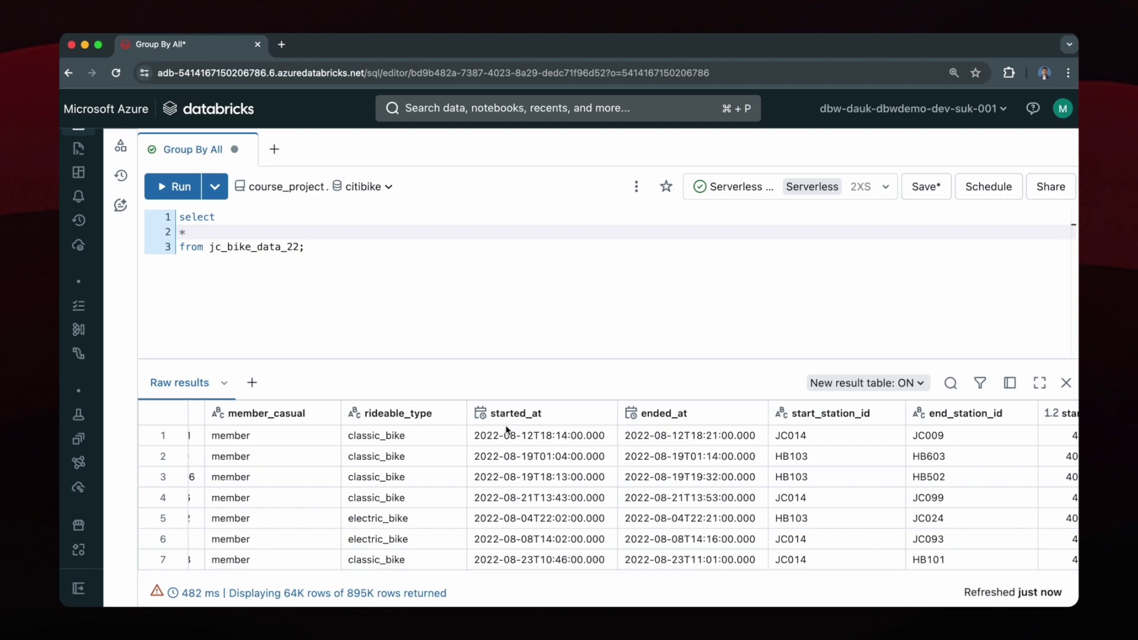
{"action": "mouse_move", "coordinate": [509, 427]}
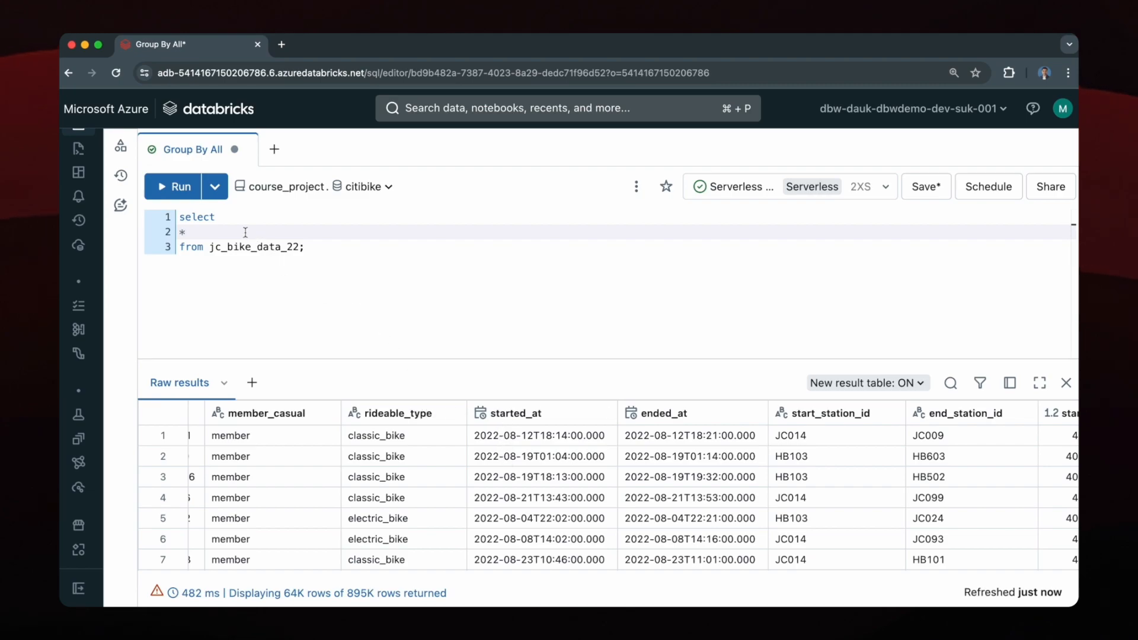
Step: Select rideable_type, member_casual and date_format(started_at,'yy-MM') as year_month instead of *
{"action": "key", "text": "Backspace"}
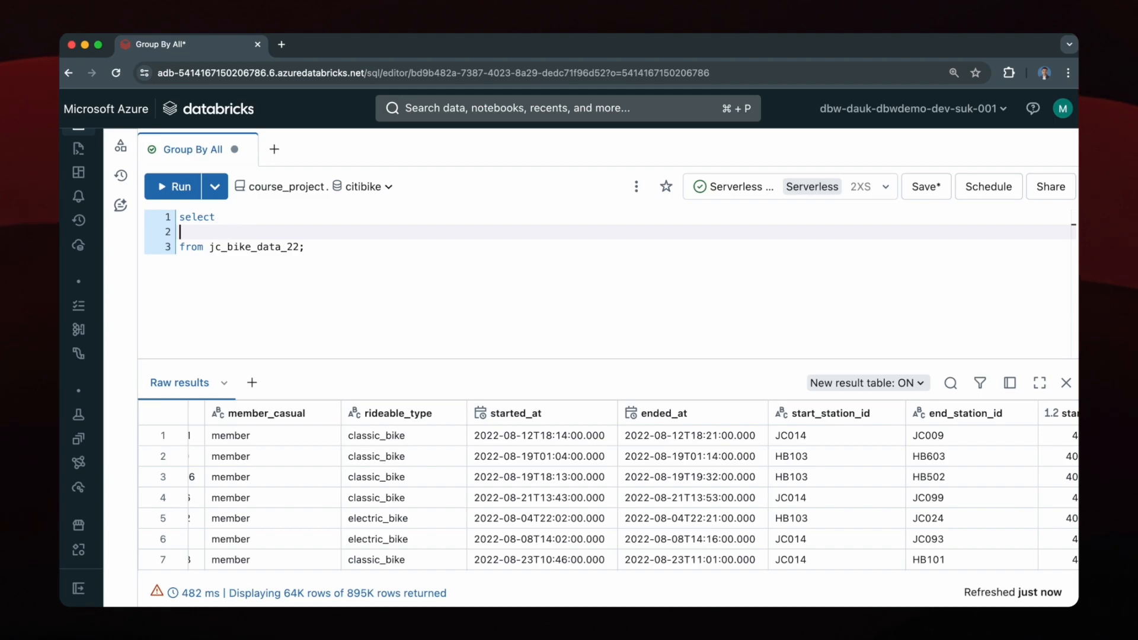
{"action": "type", "text": "rideable_type,"}
{"action": "type", "text": "member_casual,"}
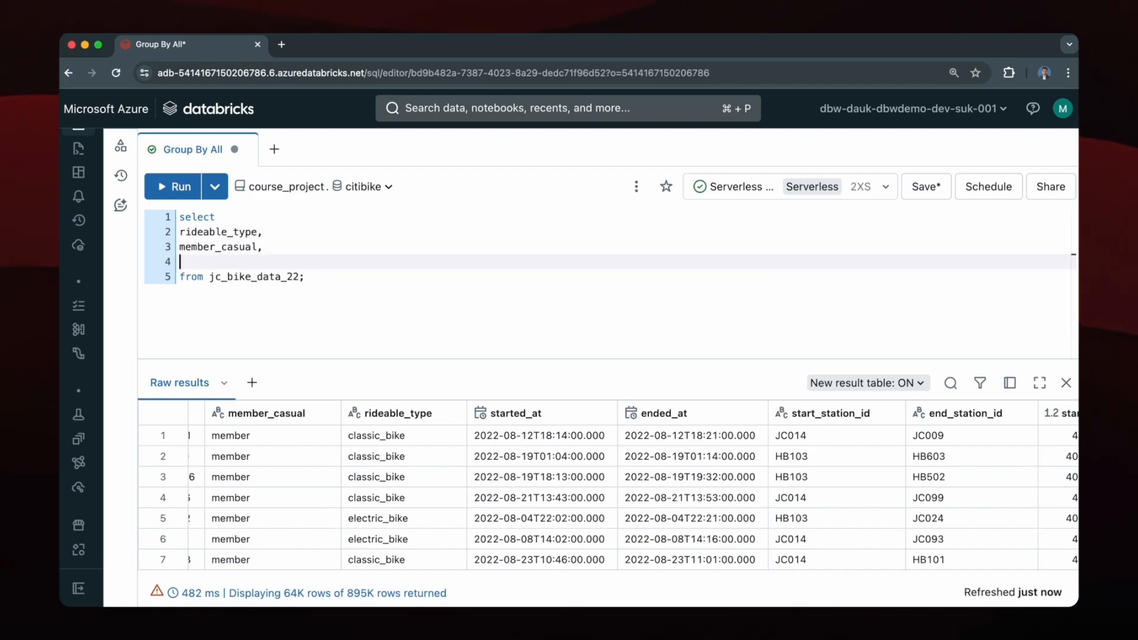
{"action": "mouse_move", "coordinate": [256, 261]}
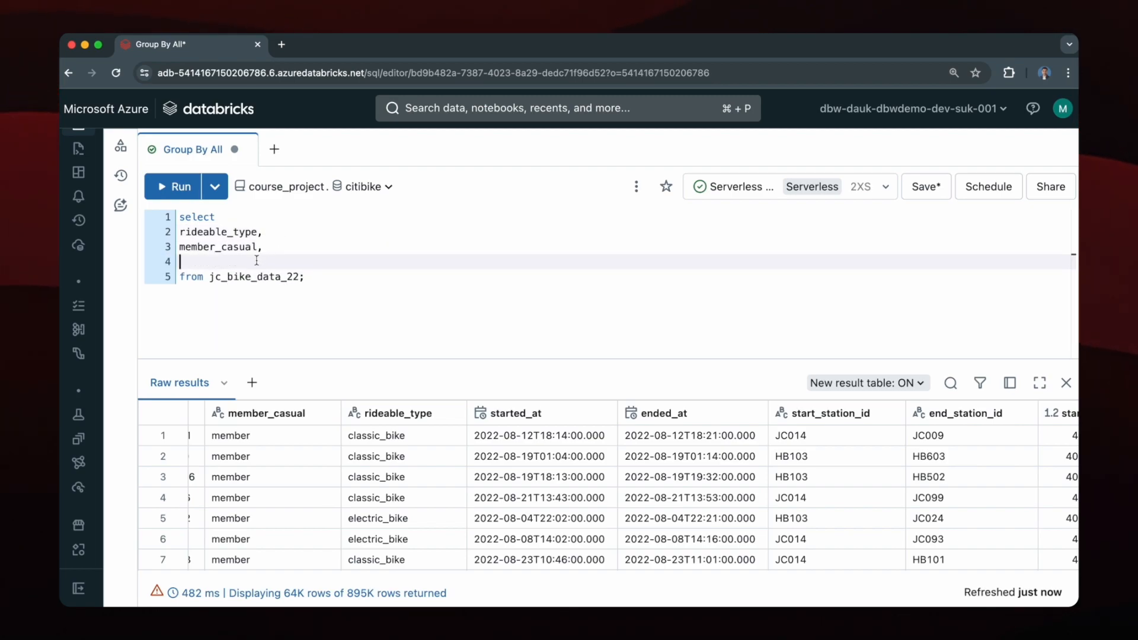
{"action": "mouse_move", "coordinate": [444, 349]}
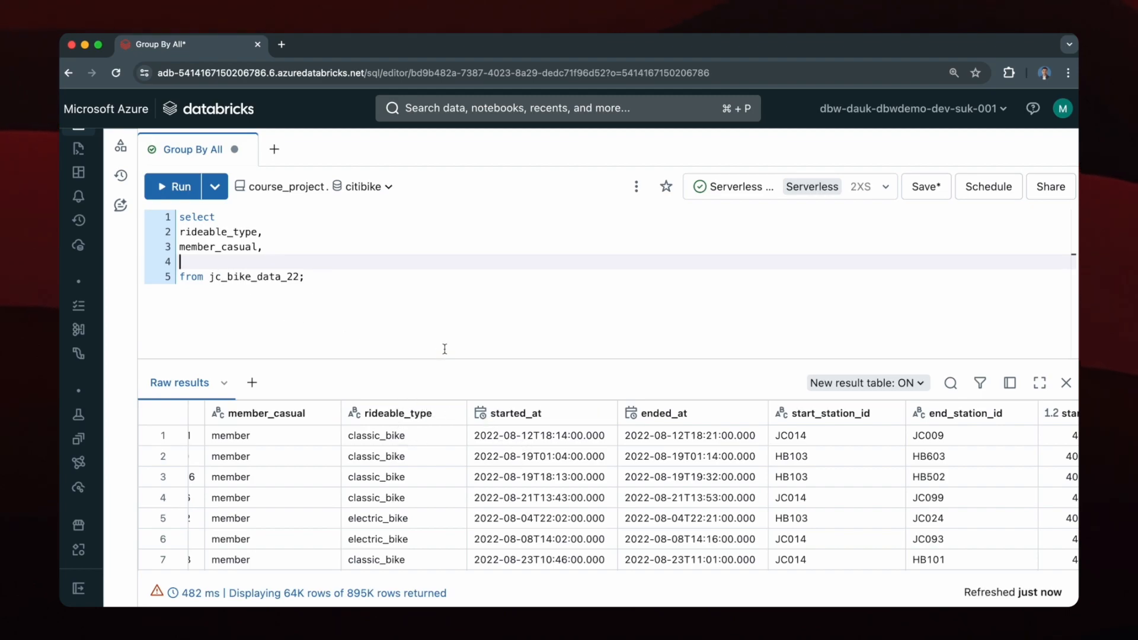
{"action": "type", "text": "date_forma"}
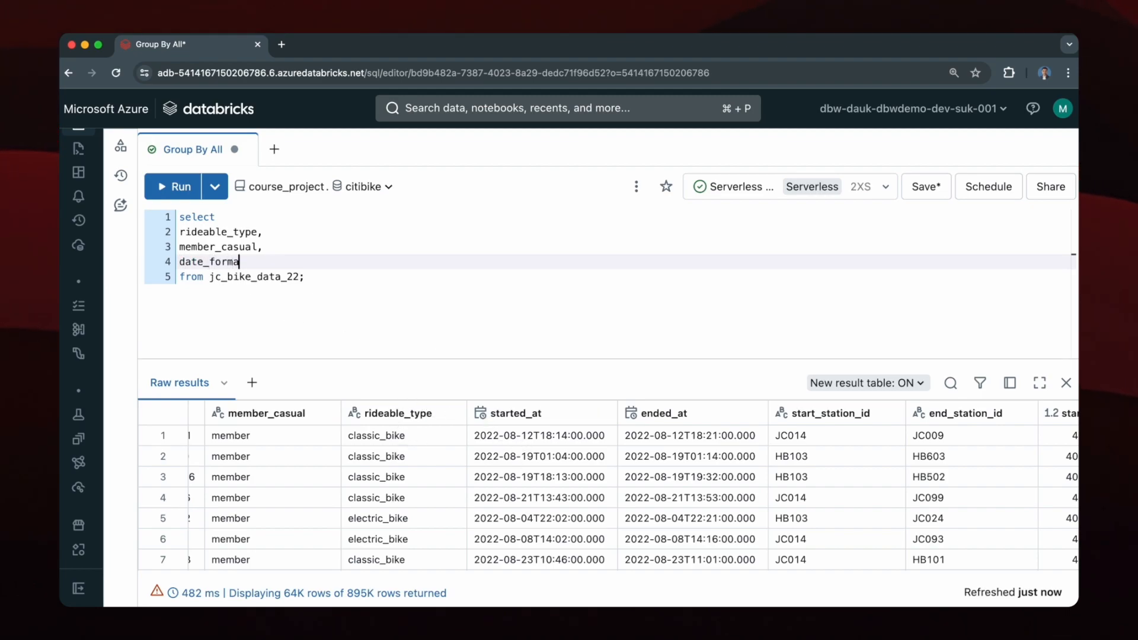
{"action": "type", "text": "(started_at,"}
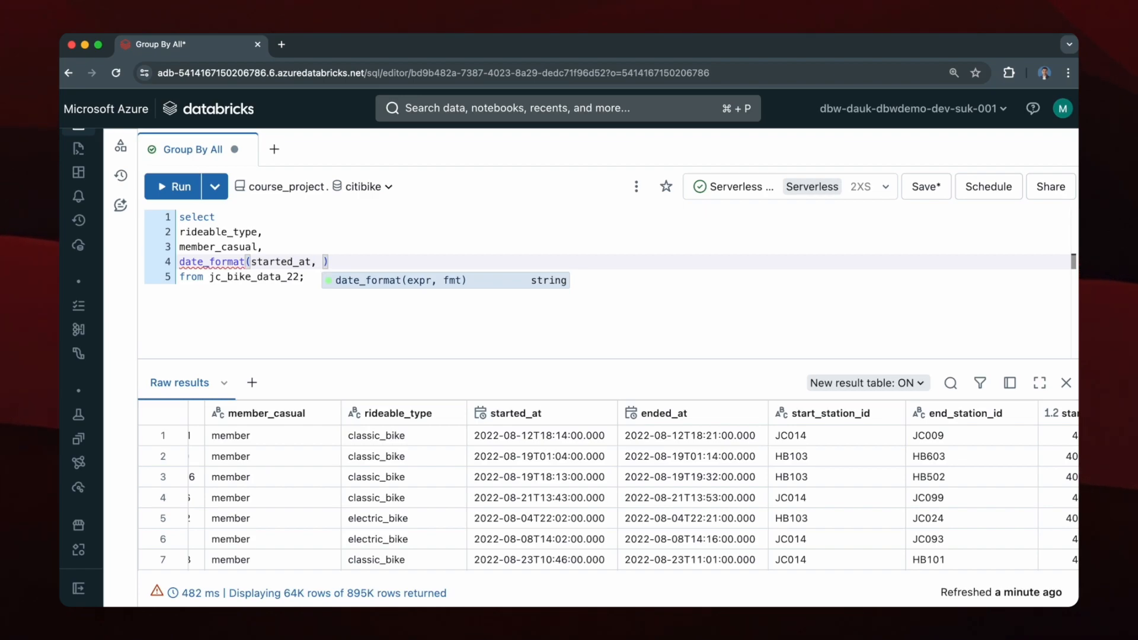
{"action": "type", "text": "'yy-'"}
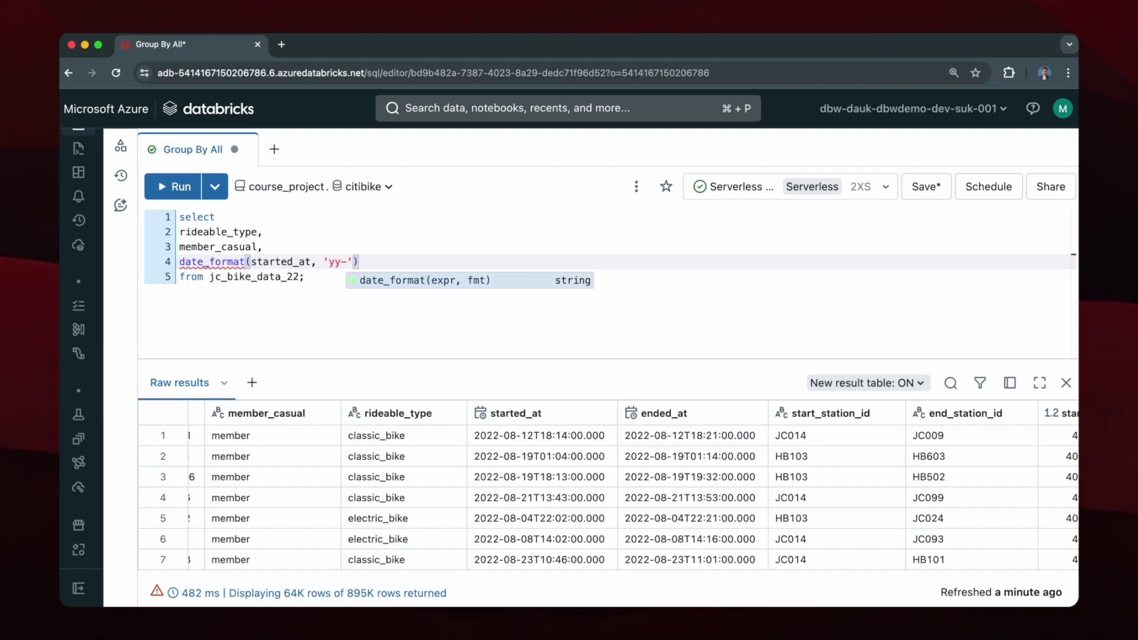
{"action": "type", "text": "MM"}
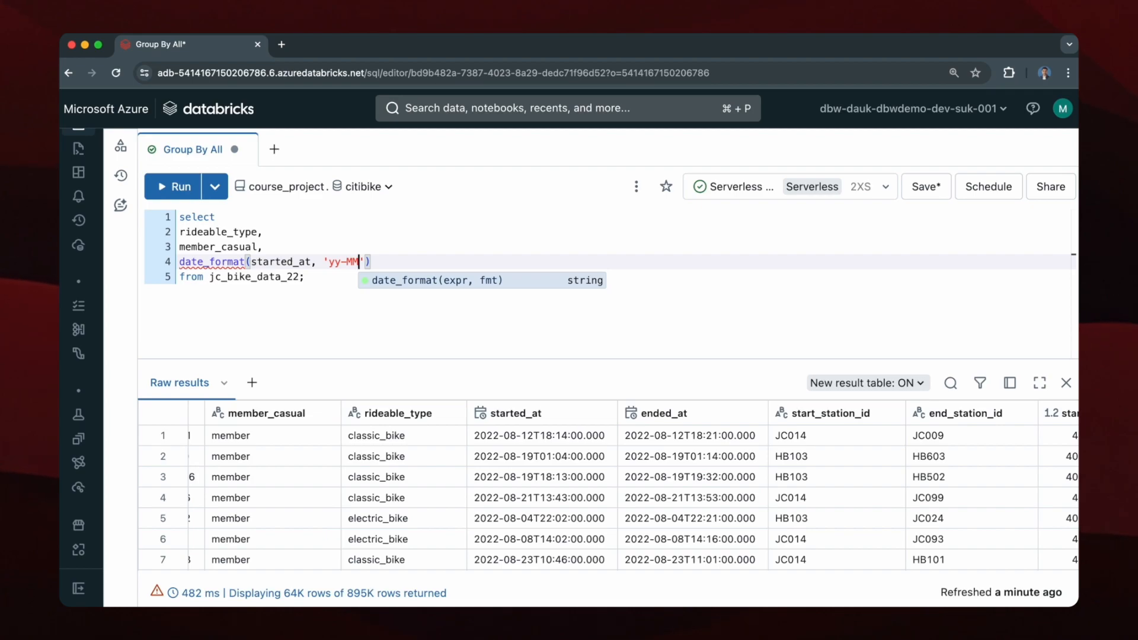
{"action": "type", "text": "as ye"}
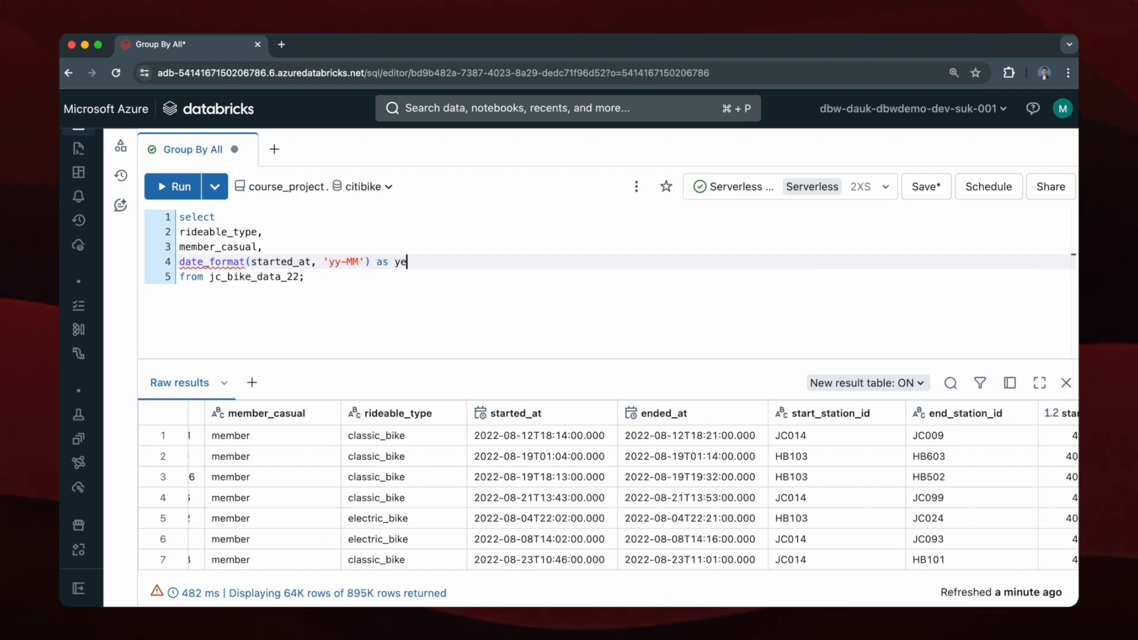
{"action": "type", "text": "ar_month,"}
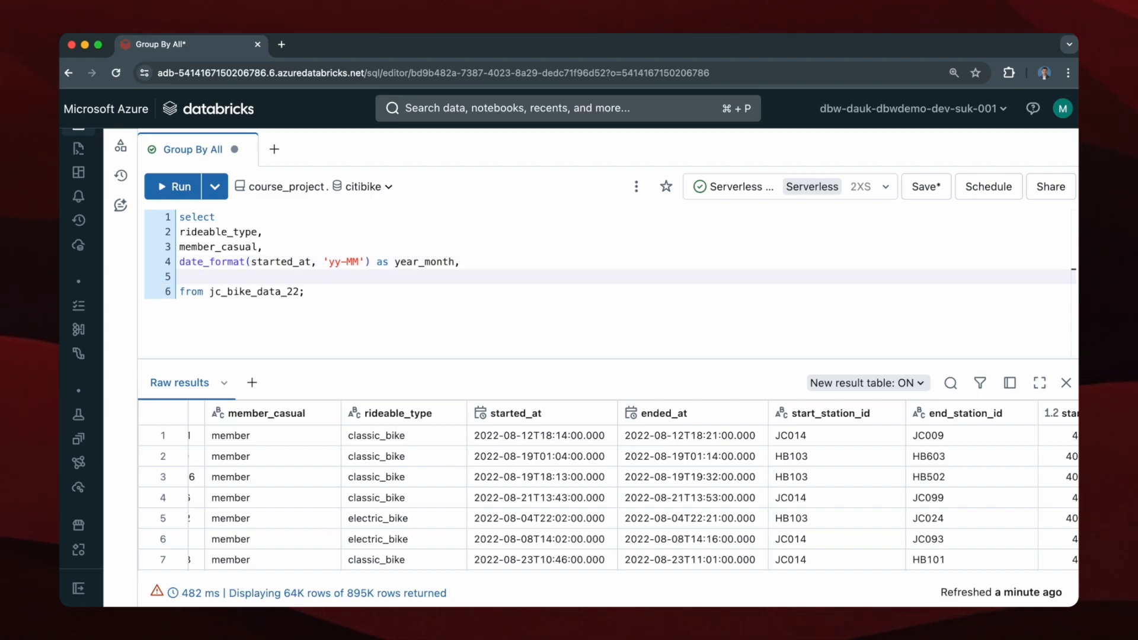
Step: Add count(ride_id) as total_rides and a group by listing the three columns
{"action": "type", "text": "count(rid"}
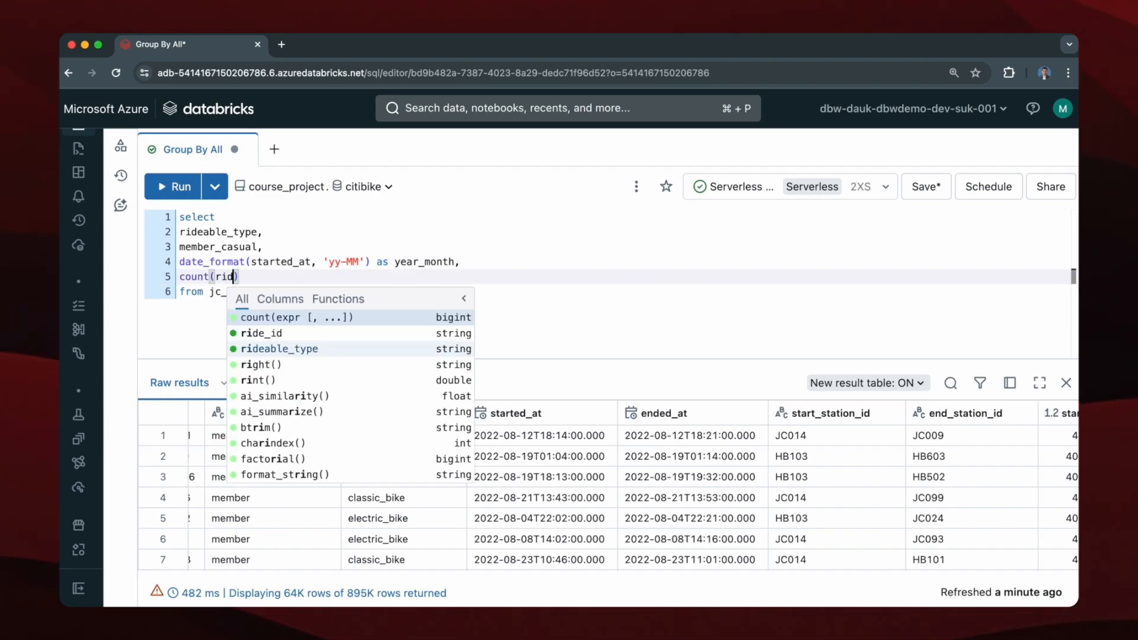
{"action": "type", "text": "_"}
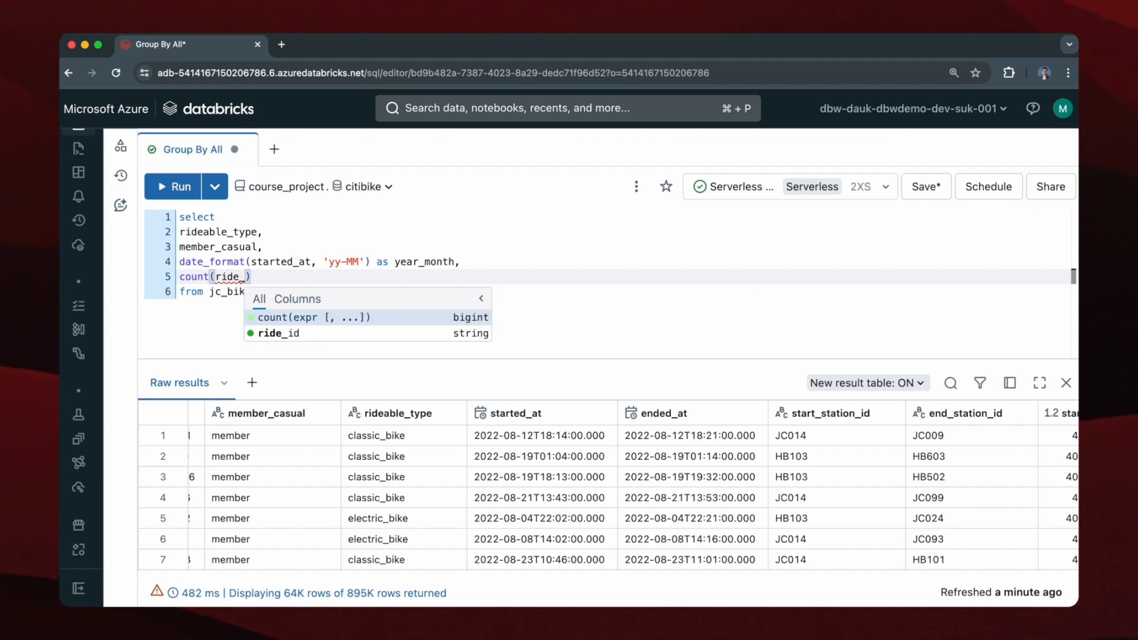
{"action": "left_click", "coordinate": [278, 333]}
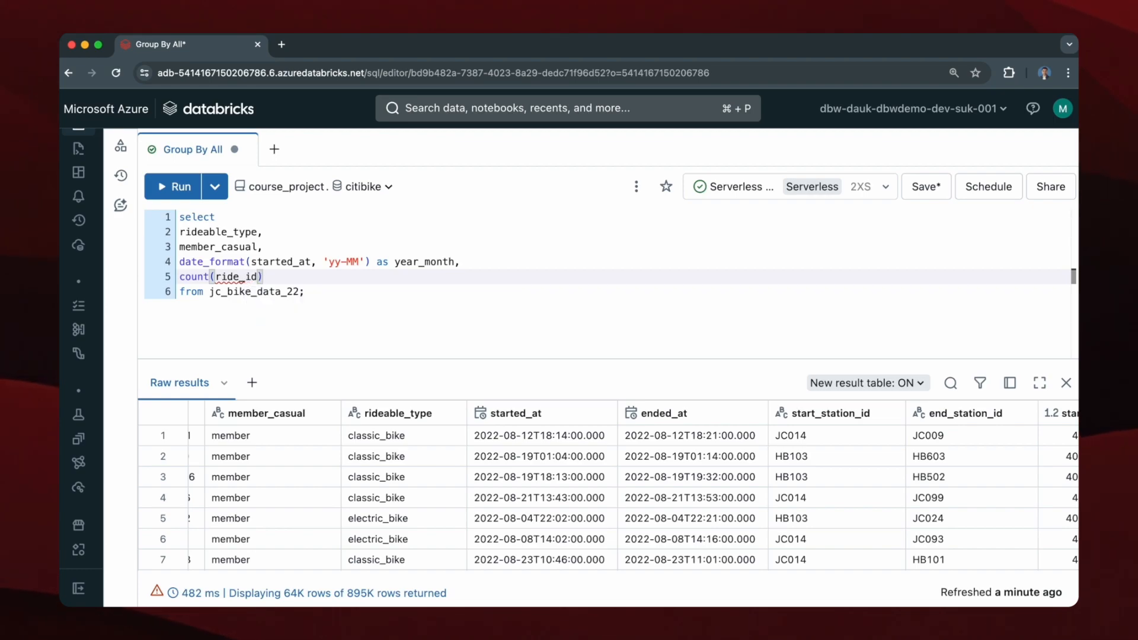
{"action": "type", "text": "as total"}
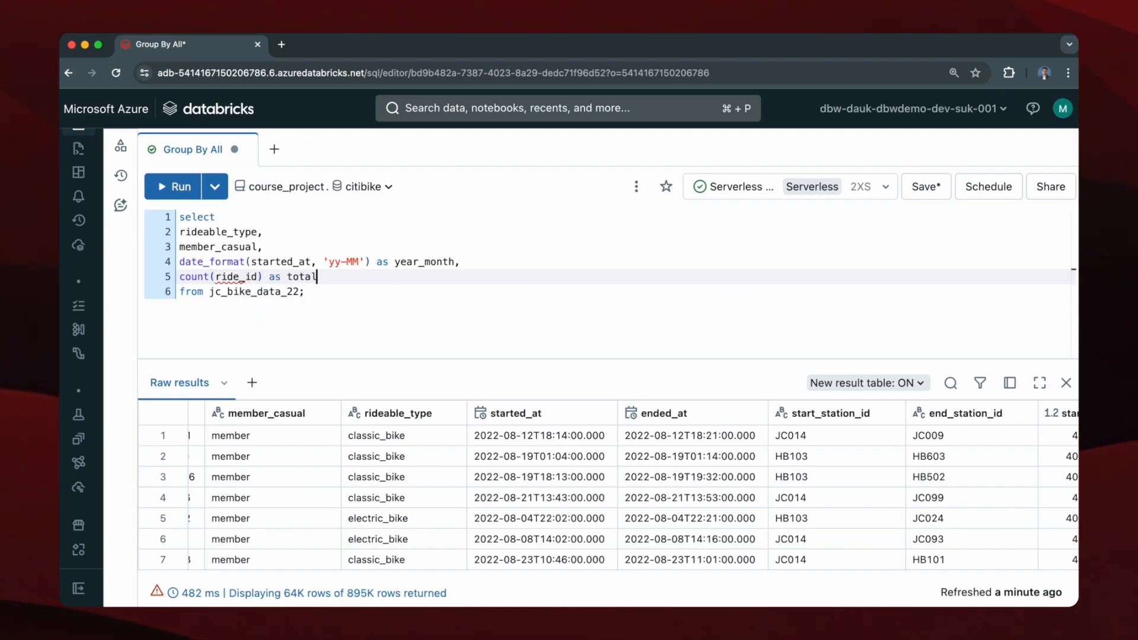
{"action": "type", "text": "_rides"}
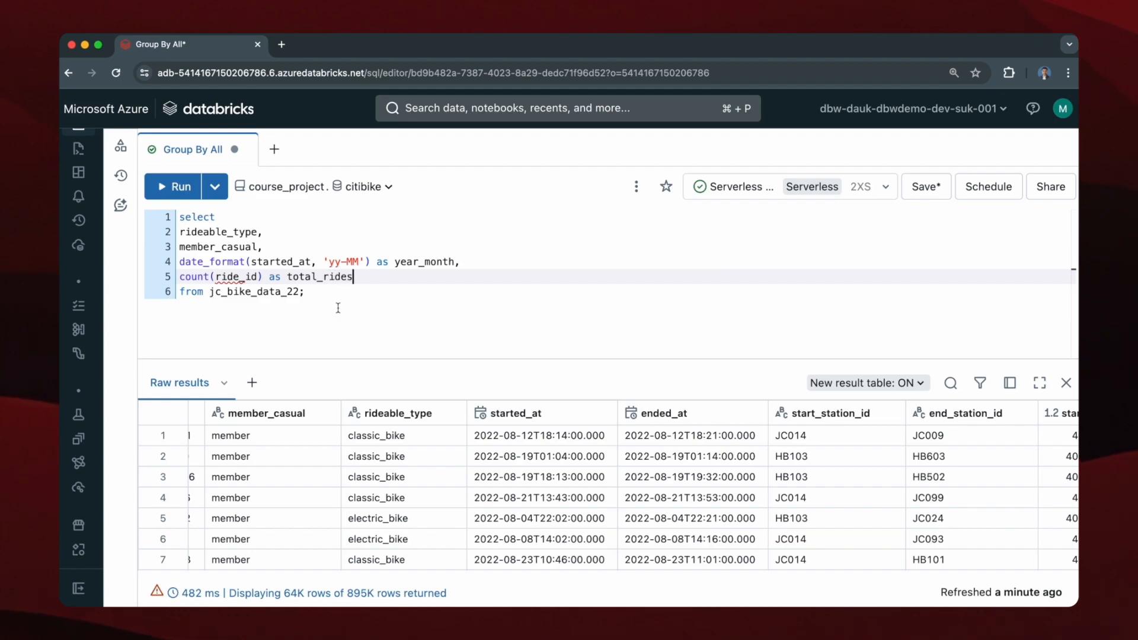
{"action": "type", "text": "gro"}
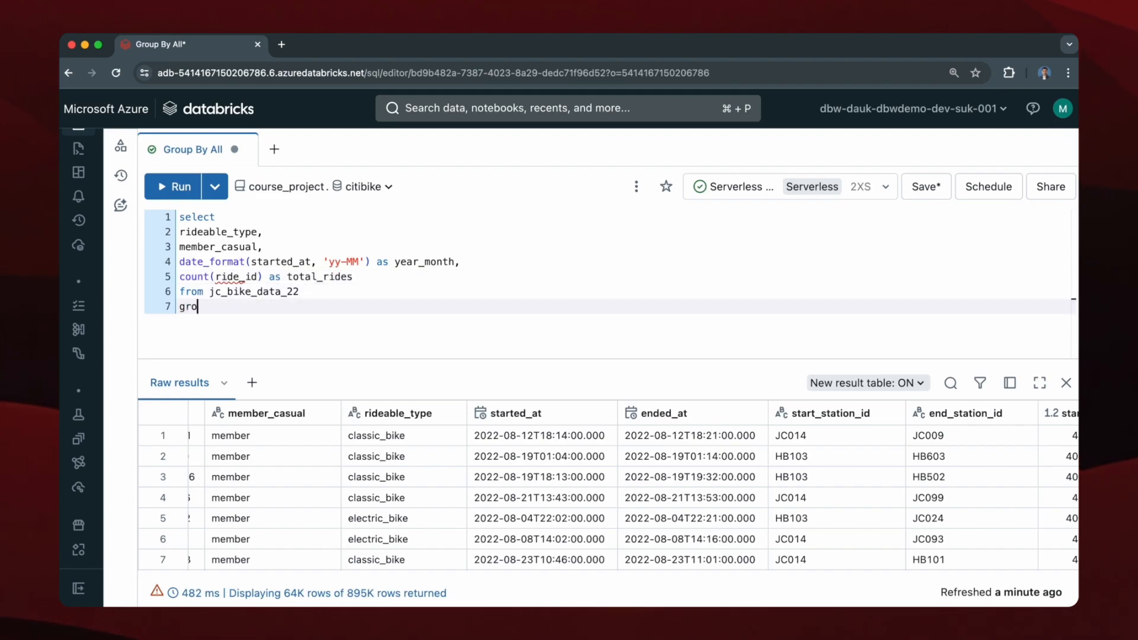
{"action": "type", "text": "up by"}
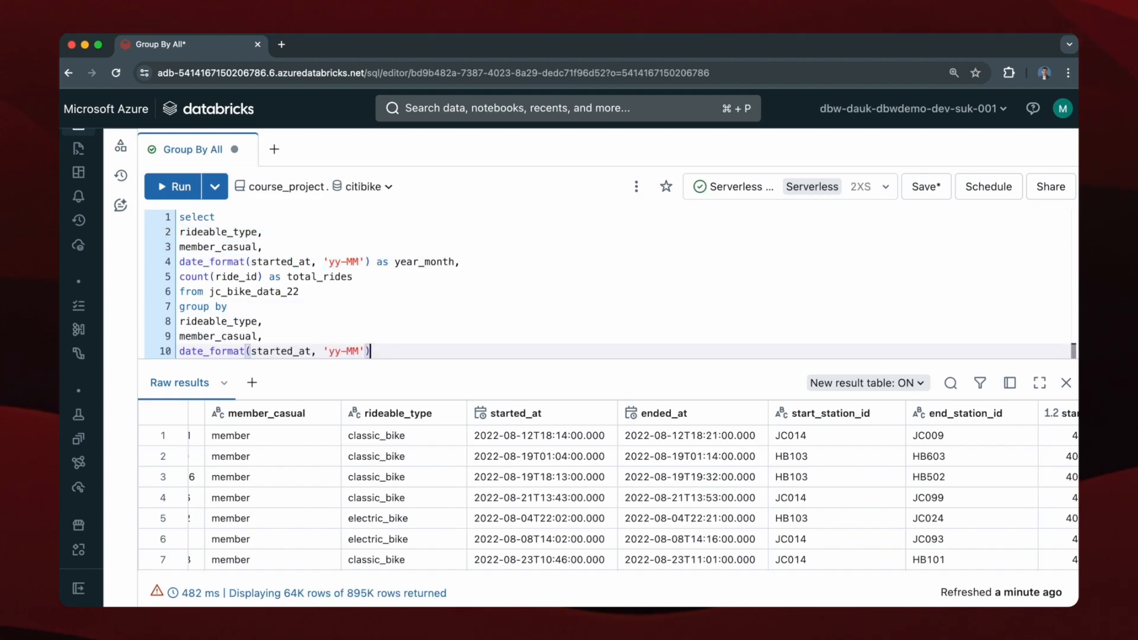
Step: Run the three-column grouped query, returning 60 rows of total_rides
{"action": "type", "text": ";"}
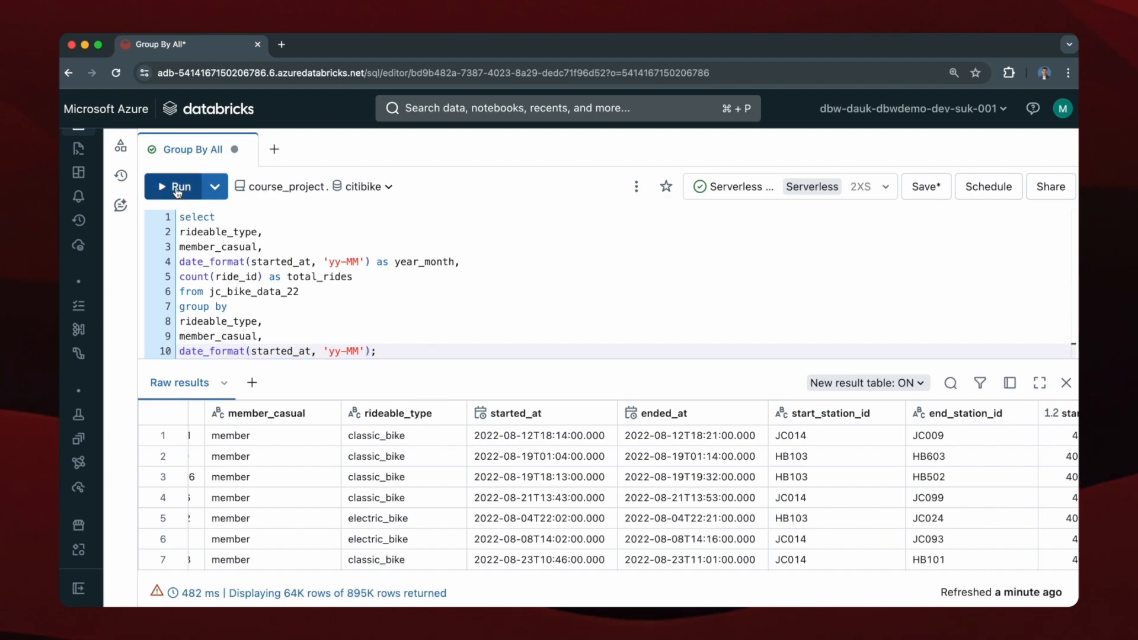
{"action": "left_click", "coordinate": [177, 186]}
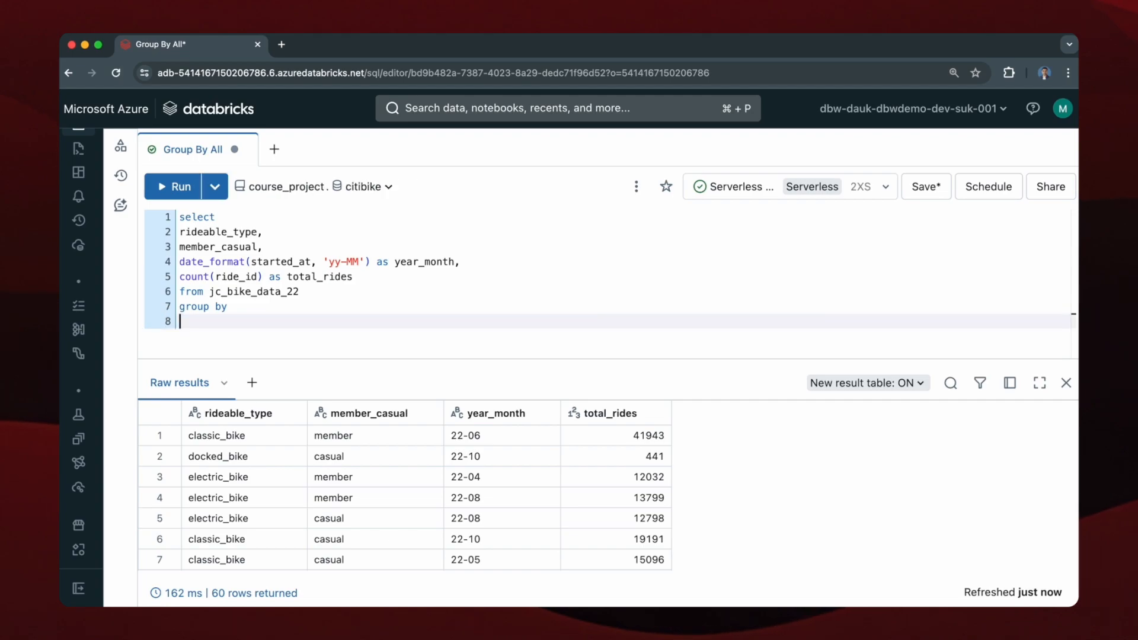
Step: Rewrite the clause as group by all and rerun, still returning 60 rows
{"action": "type", "text": "all;"}
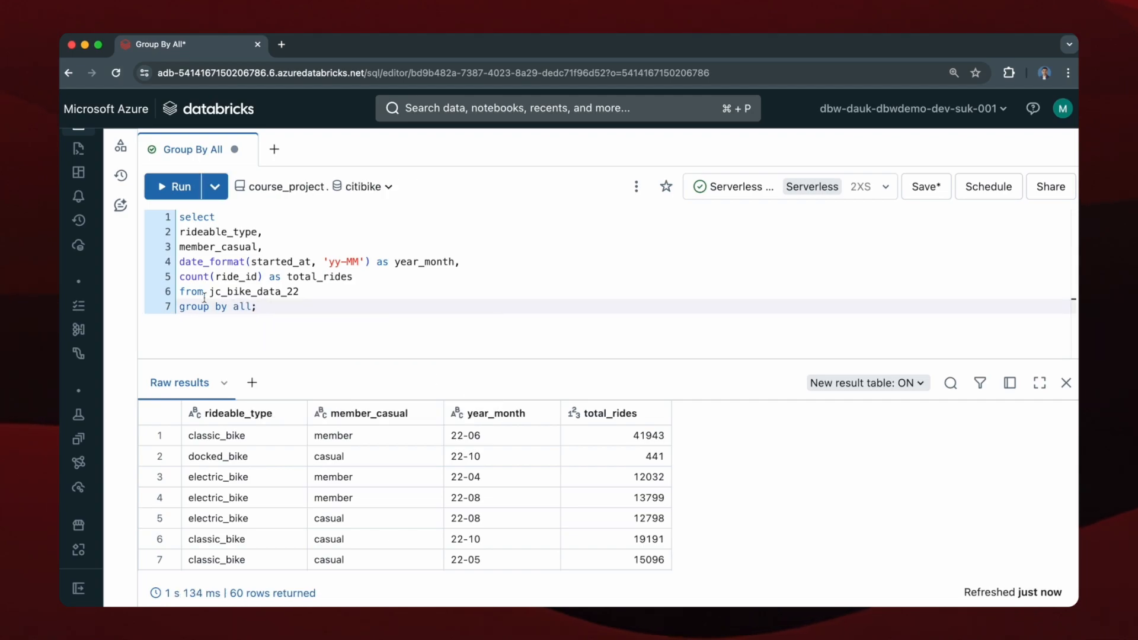
{"action": "left_click", "coordinate": [174, 186]}
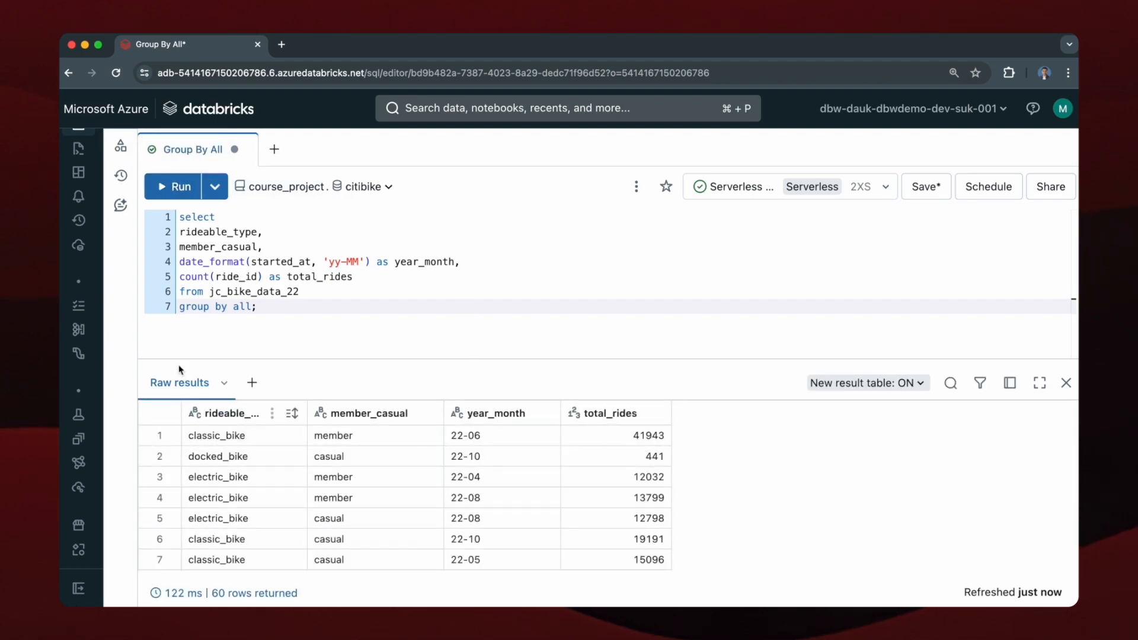
{"action": "mouse_move", "coordinate": [337, 427]}
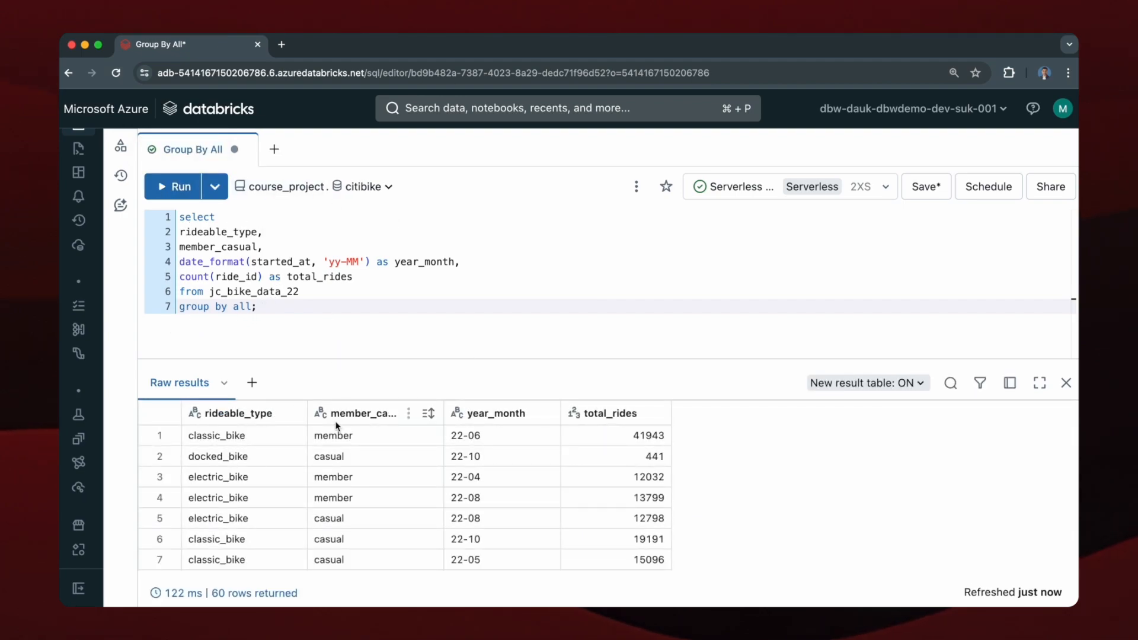